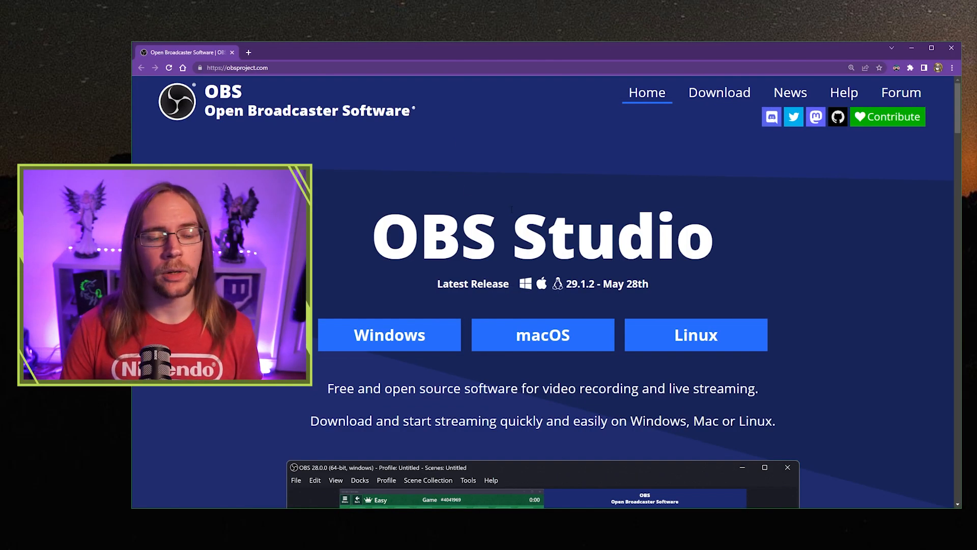
Download the OBS Studio 29.1.2 Windows zip from obsproject.com
{"action": "left_click", "coordinate": [718, 92]}
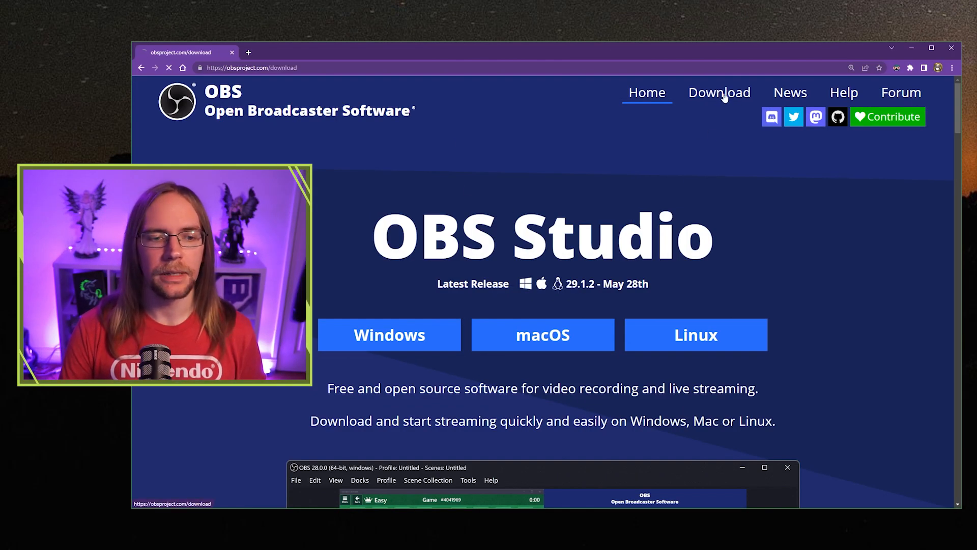
{"action": "left_click", "coordinate": [718, 92]}
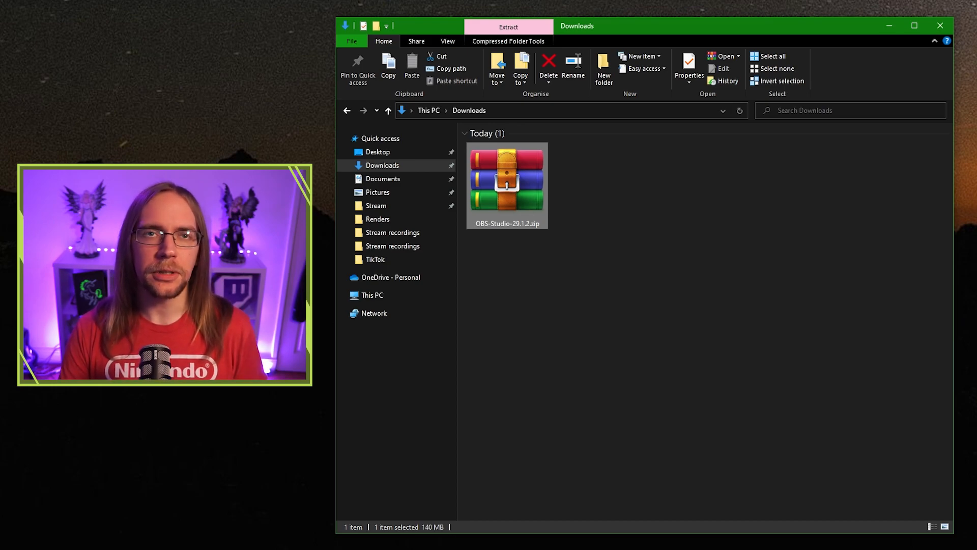
Extract the zip with WinRAR to OBS-Studio-29.1.2 and open bin\64bit
{"action": "right_click", "coordinate": [507, 178]}
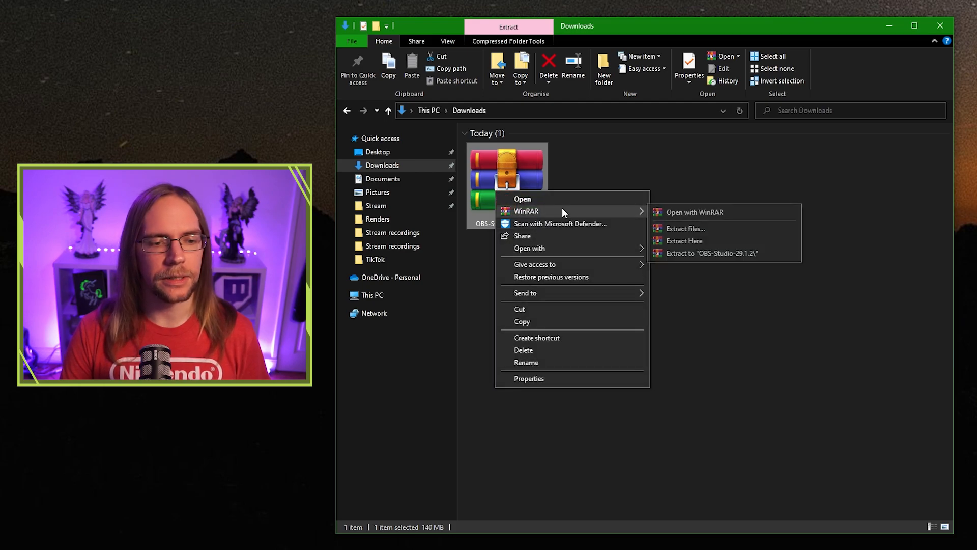
{"action": "left_click", "coordinate": [684, 241]}
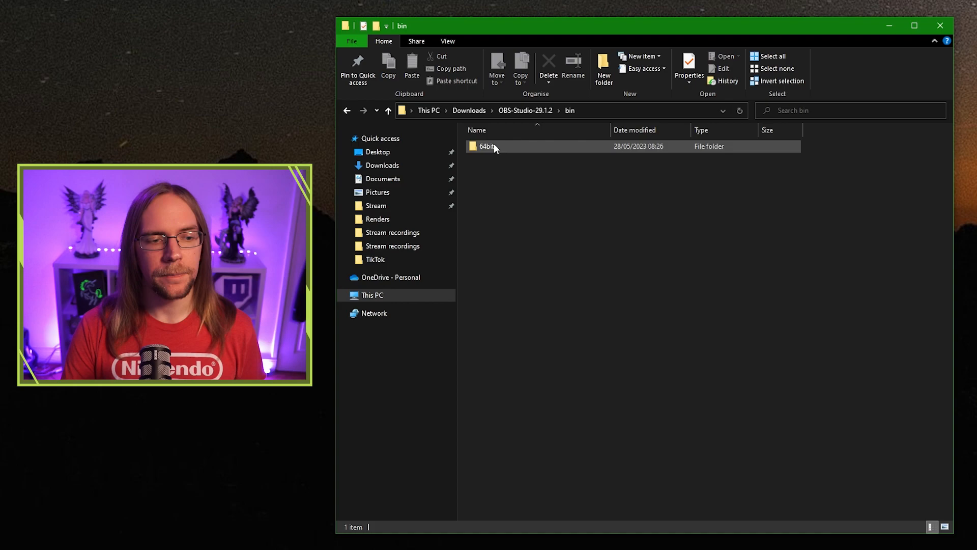
{"action": "double_click", "coordinate": [488, 146]}
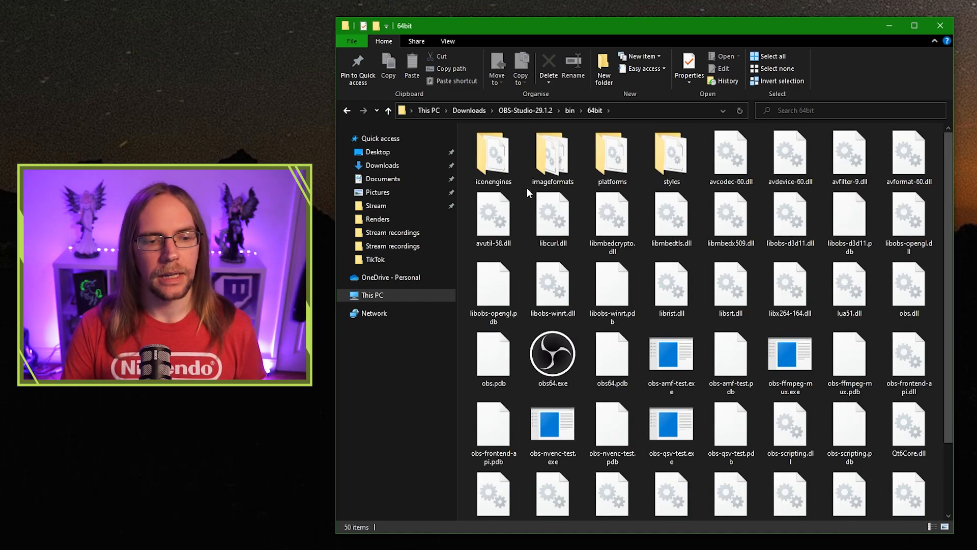
{"action": "mouse_move", "coordinate": [552, 355]}
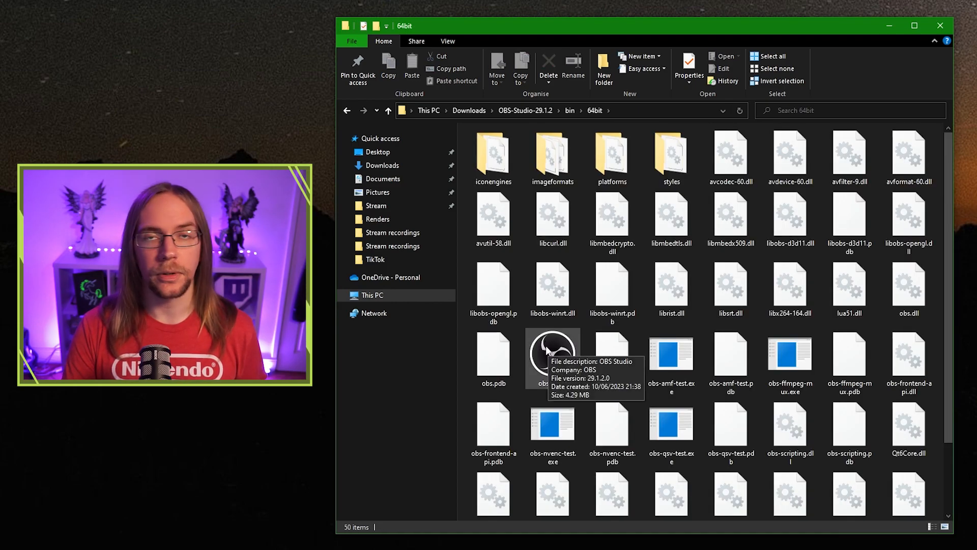
Make an obs64.exe shortcut targeting --portable and set to run as administrator
{"action": "left_click", "coordinate": [552, 358]}
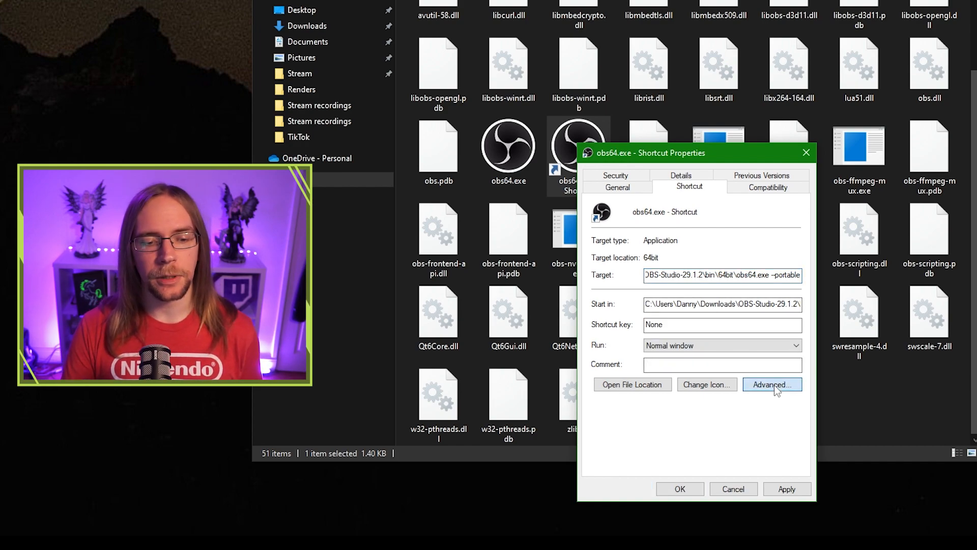
{"action": "left_click", "coordinate": [771, 383]}
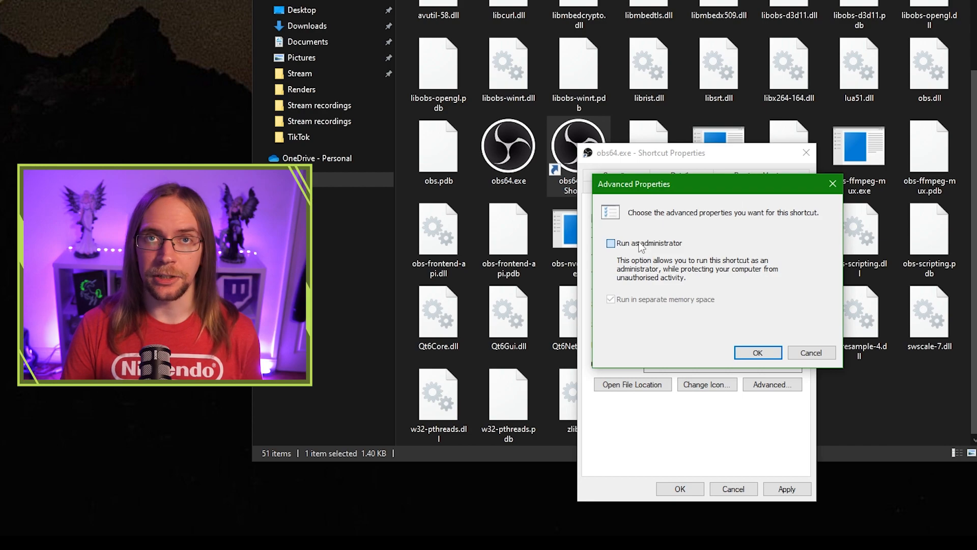
{"action": "left_click", "coordinate": [610, 243]}
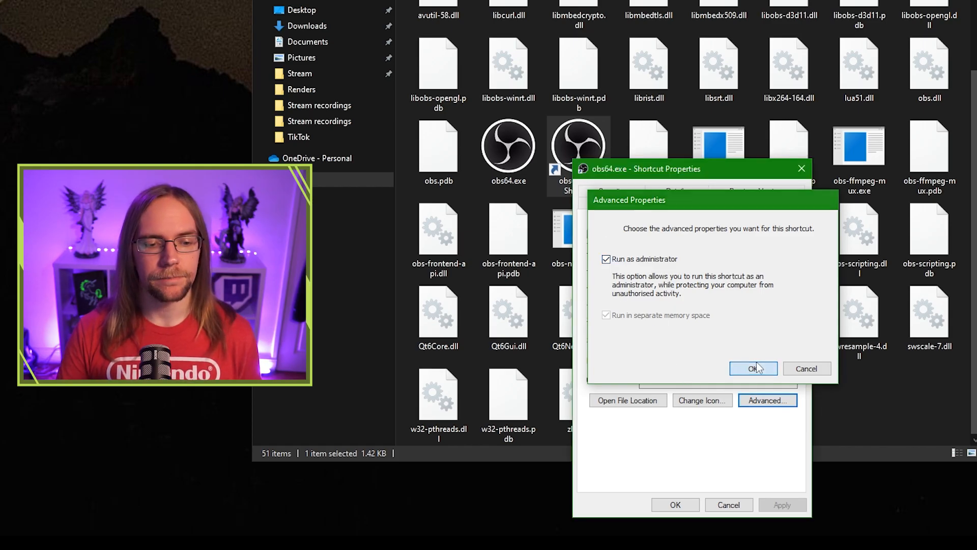
{"action": "left_click", "coordinate": [753, 368]}
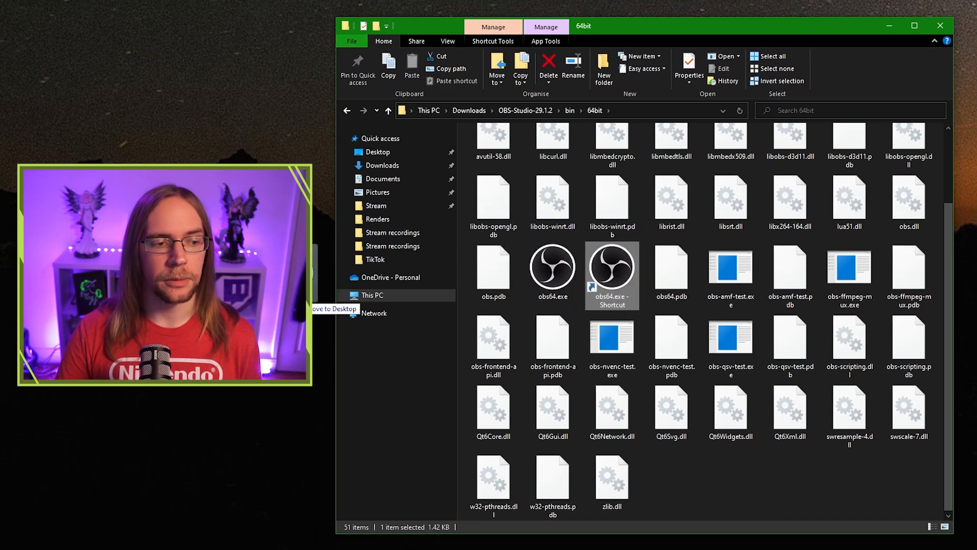
Launch OBS from the shortcut and choose Optimise for streaming in the wizard
{"action": "double_click", "coordinate": [612, 269]}
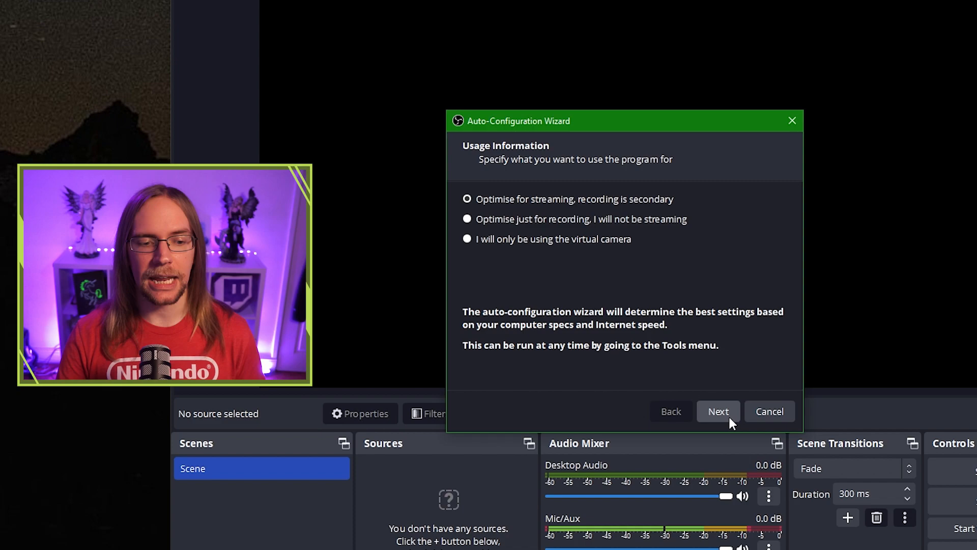
{"action": "left_click", "coordinate": [718, 410]}
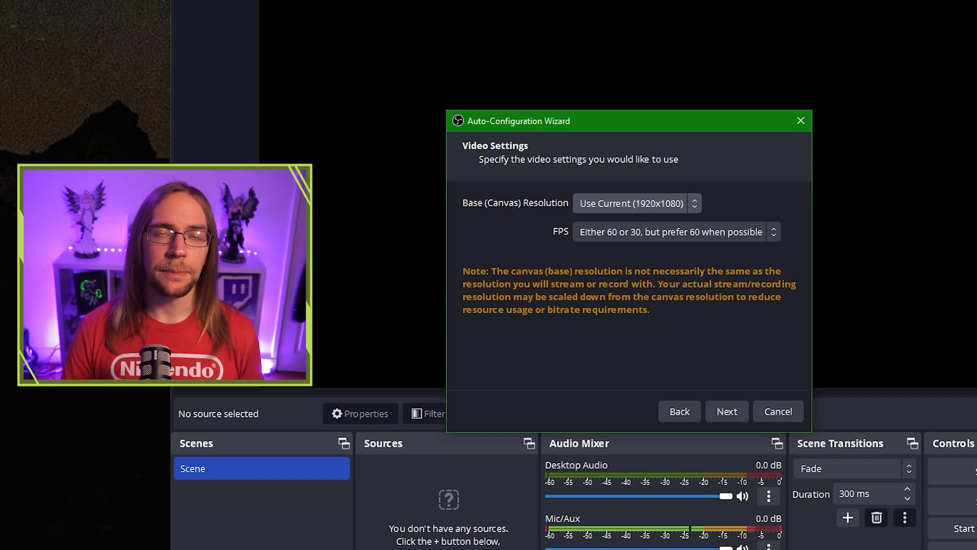
{"action": "mouse_move", "coordinate": [708, 232]}
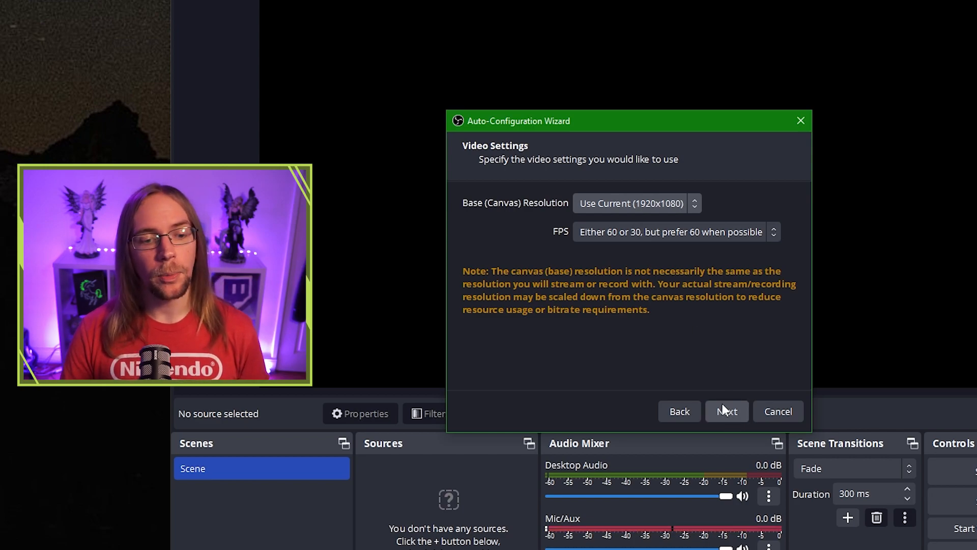
Connect the Twitch account, check the service list, and run the bandwidth test
{"action": "left_click", "coordinate": [727, 411]}
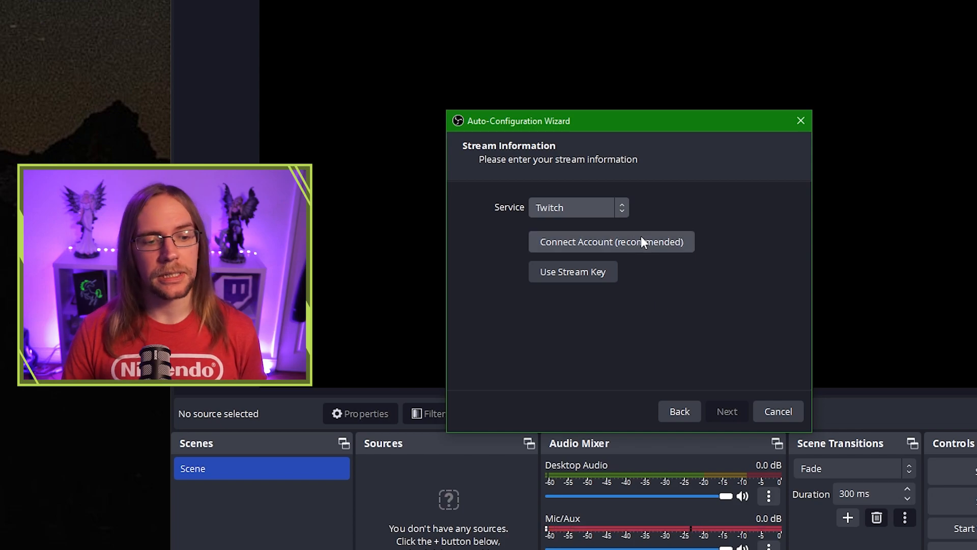
{"action": "left_click", "coordinate": [611, 242]}
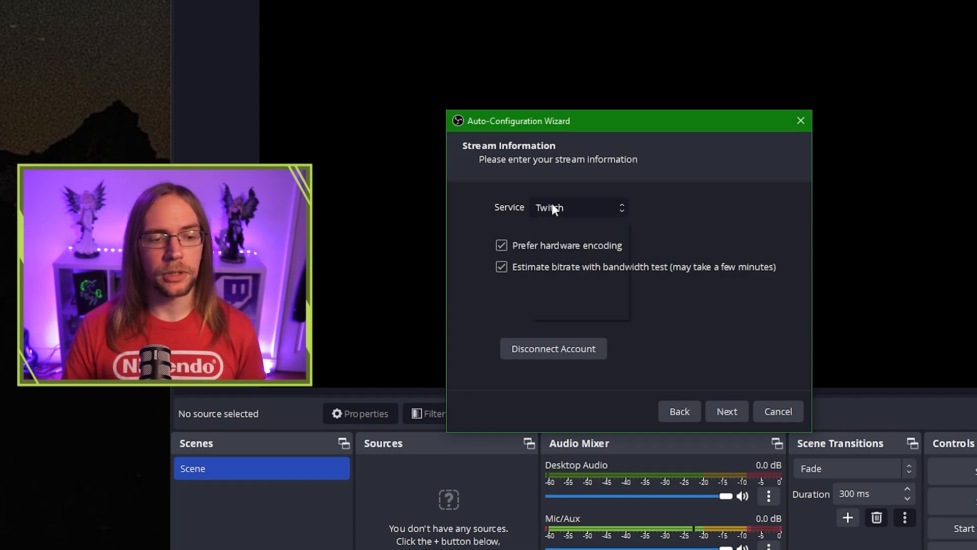
{"action": "left_click", "coordinate": [577, 207]}
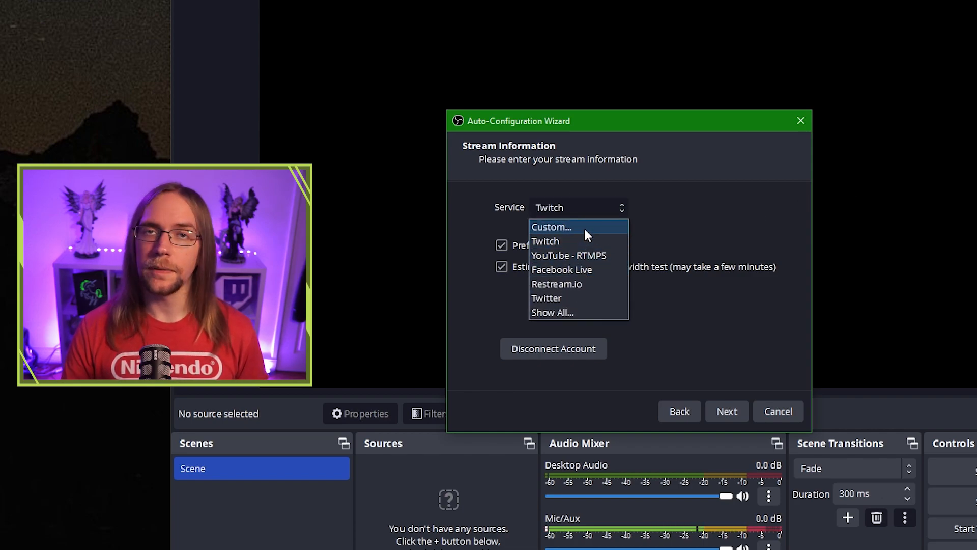
{"action": "left_click", "coordinate": [550, 225]}
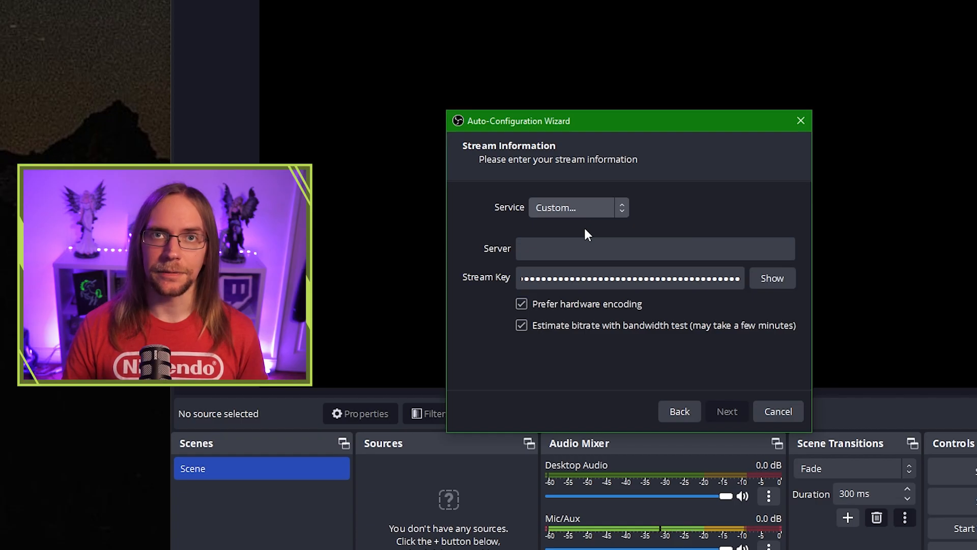
{"action": "left_click", "coordinate": [727, 411]}
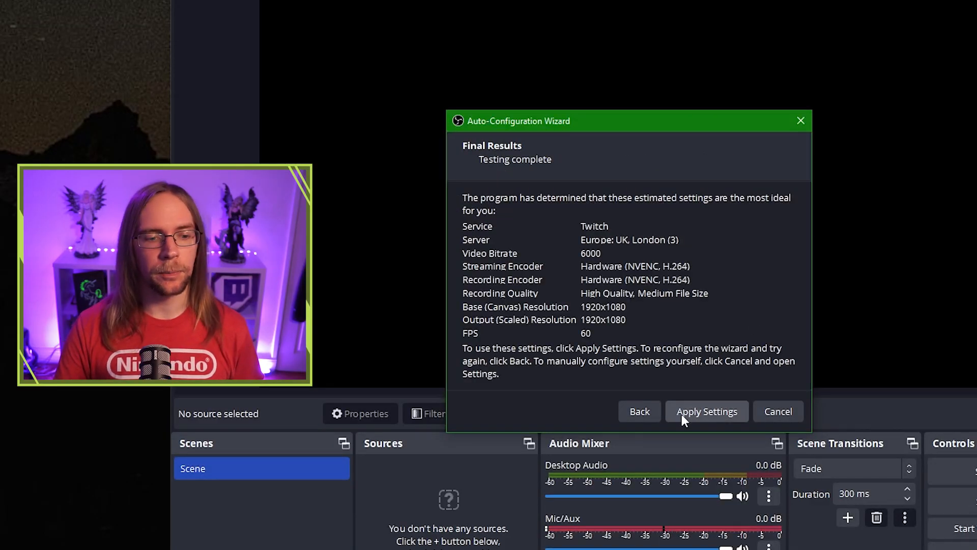
{"action": "left_click", "coordinate": [706, 411]}
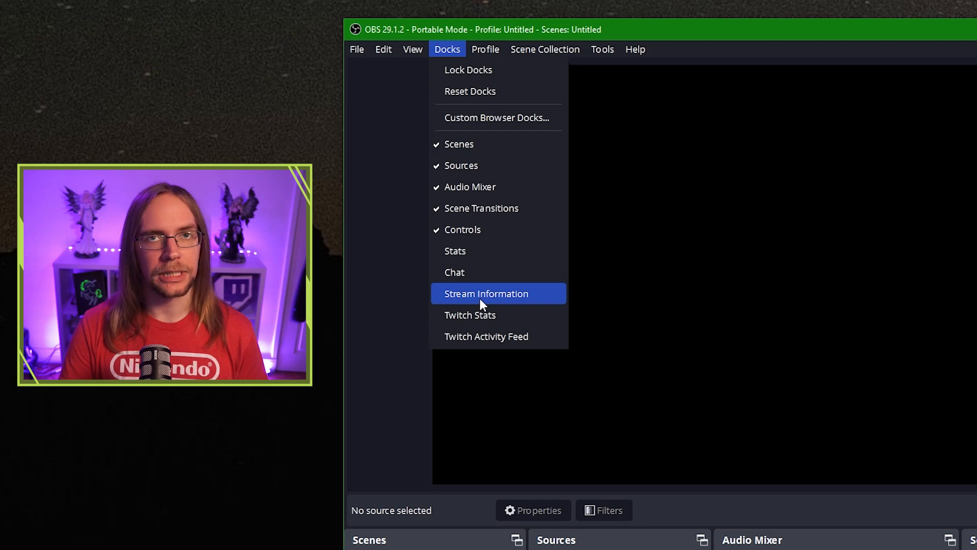
{"action": "mouse_move", "coordinate": [486, 250]}
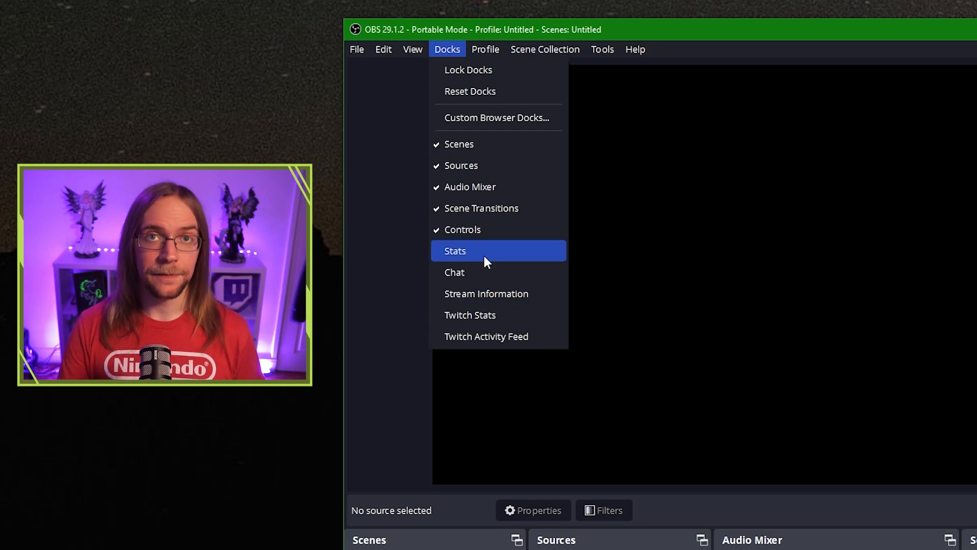
Show and drag the Stats dock, then reset the UI to default docks
{"action": "left_click", "coordinate": [455, 251]}
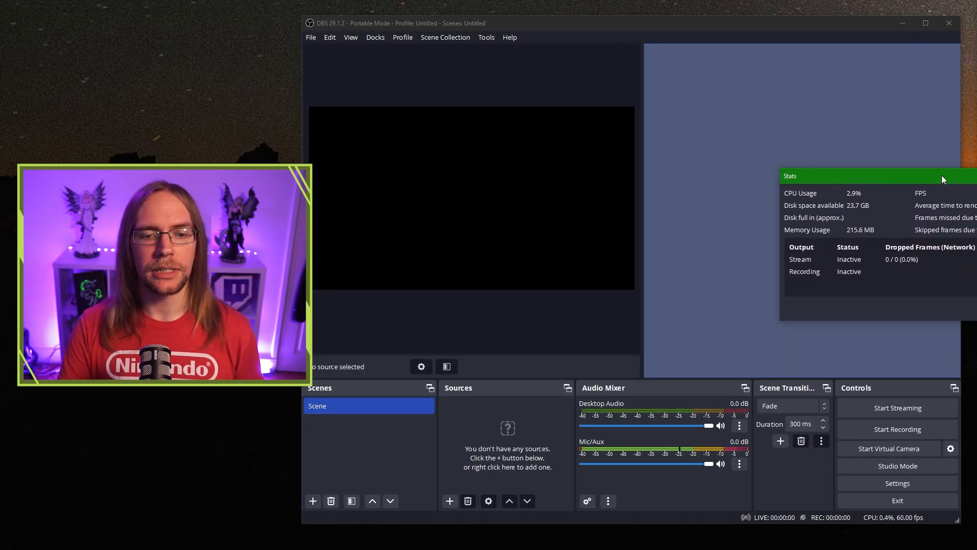
{"action": "left_click_drag", "start_coordinate": [877, 175], "coordinate": [647, 58]}
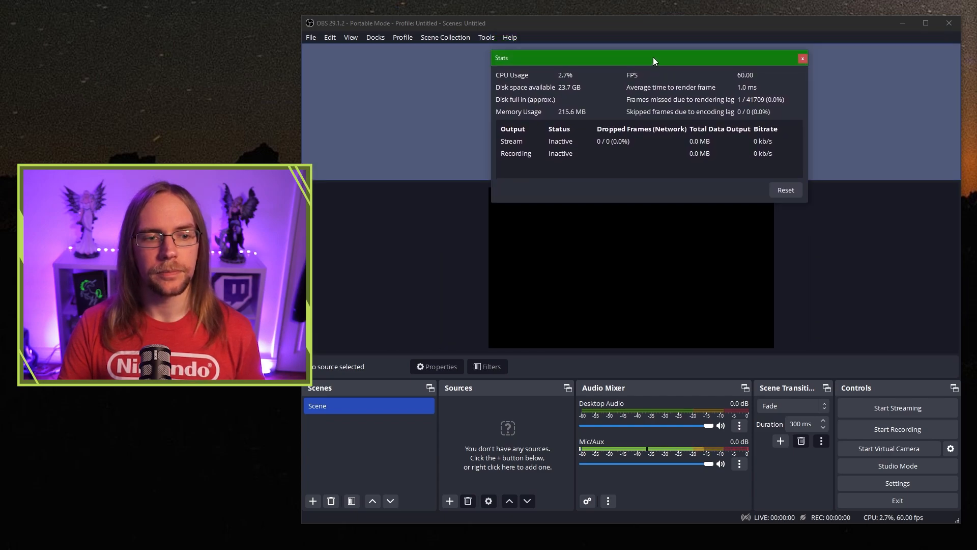
{"action": "left_click_drag", "start_coordinate": [653, 58], "coordinate": [618, 383]}
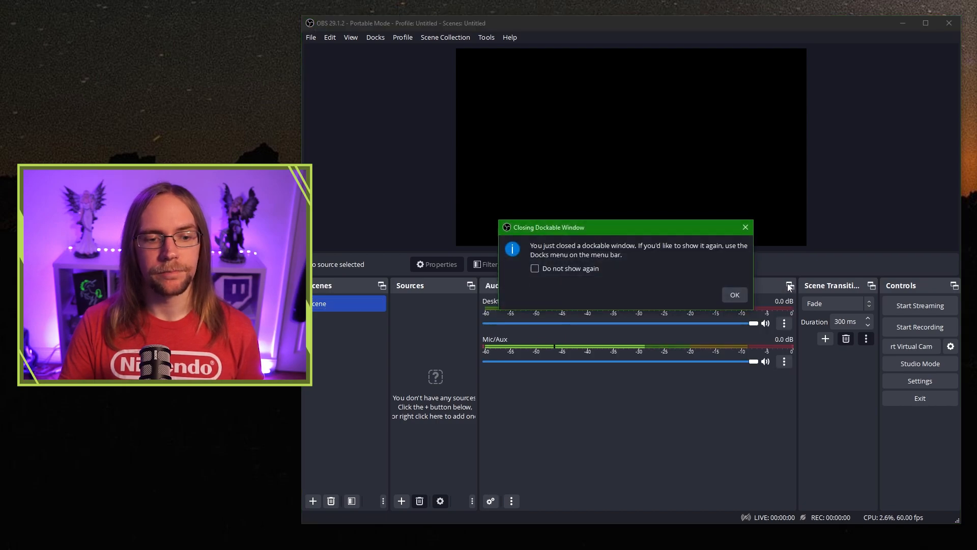
{"action": "left_click", "coordinate": [733, 294]}
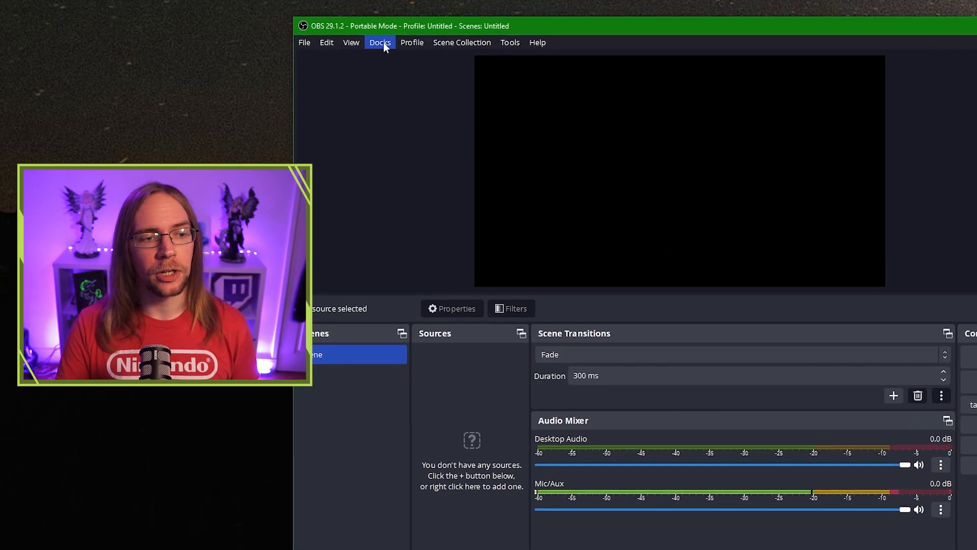
{"action": "left_click", "coordinate": [379, 42]}
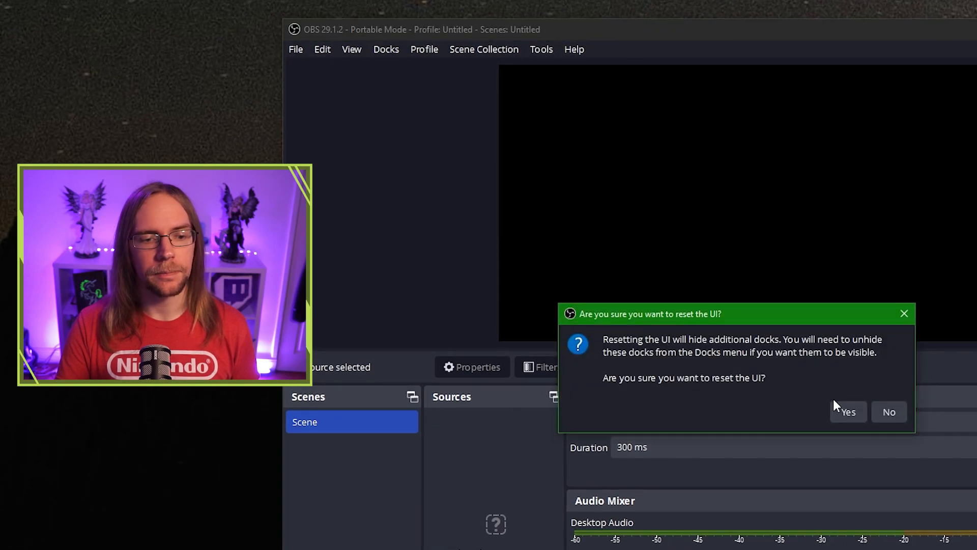
{"action": "left_click", "coordinate": [847, 411]}
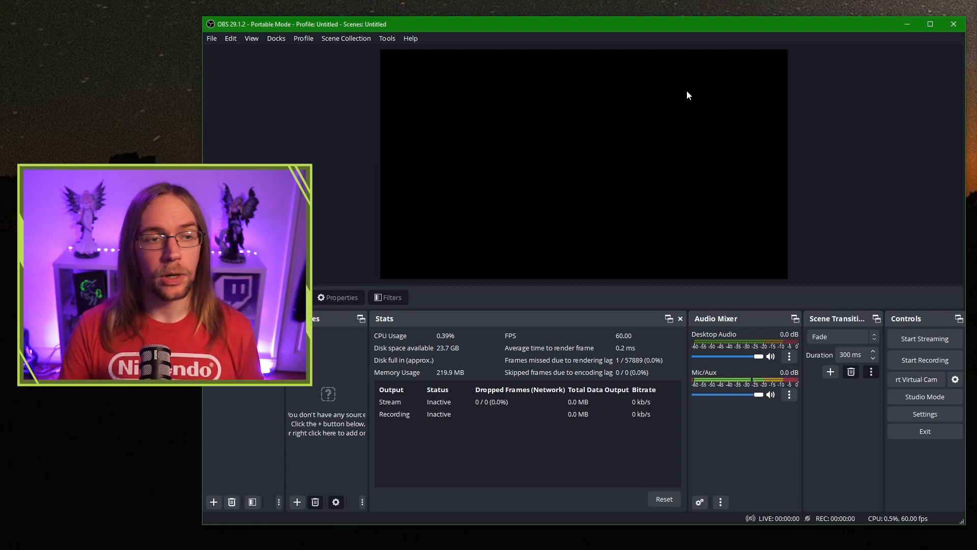
{"action": "mouse_move", "coordinate": [485, 365]}
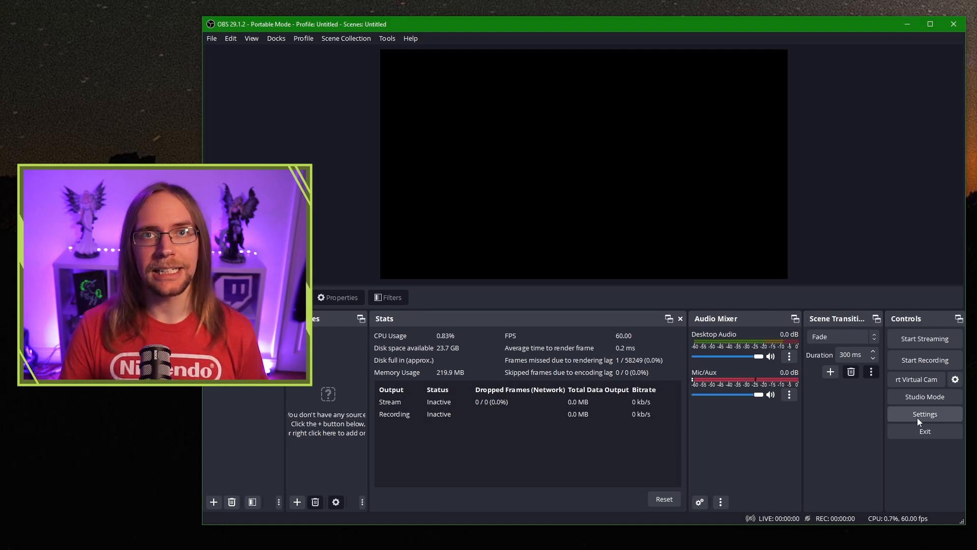
In Stream settings, set the Twitch chat add-on to BetterTTV
{"action": "left_click", "coordinate": [925, 413]}
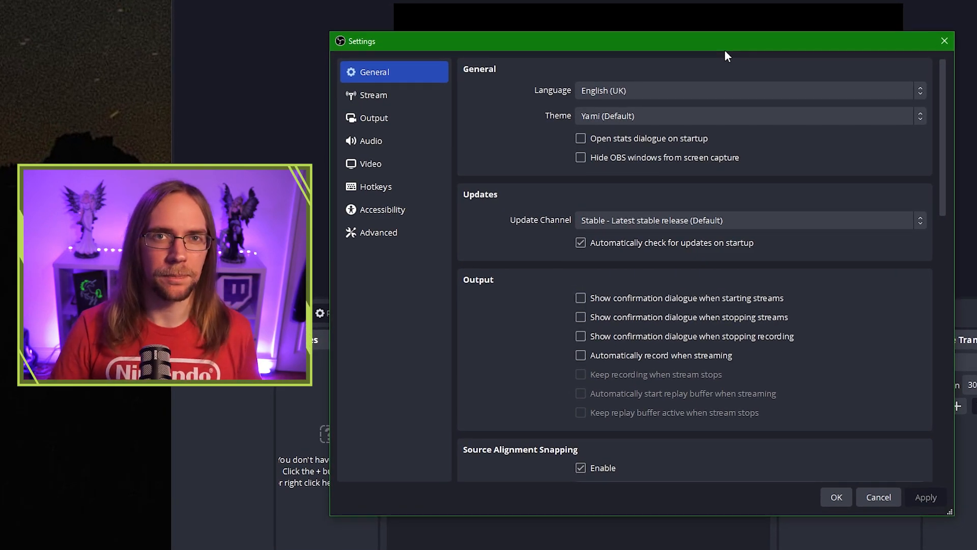
{"action": "left_click", "coordinate": [373, 94]}
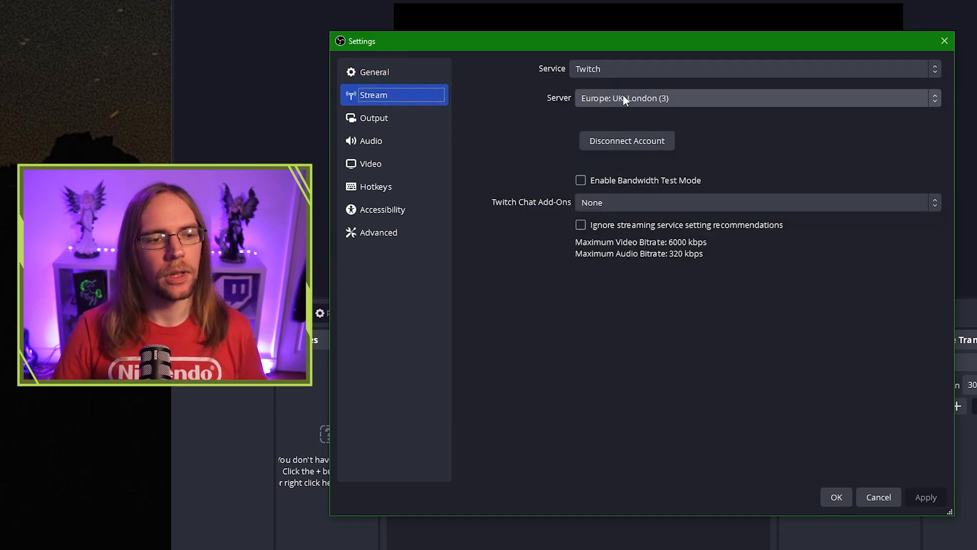
{"action": "mouse_move", "coordinate": [626, 141]}
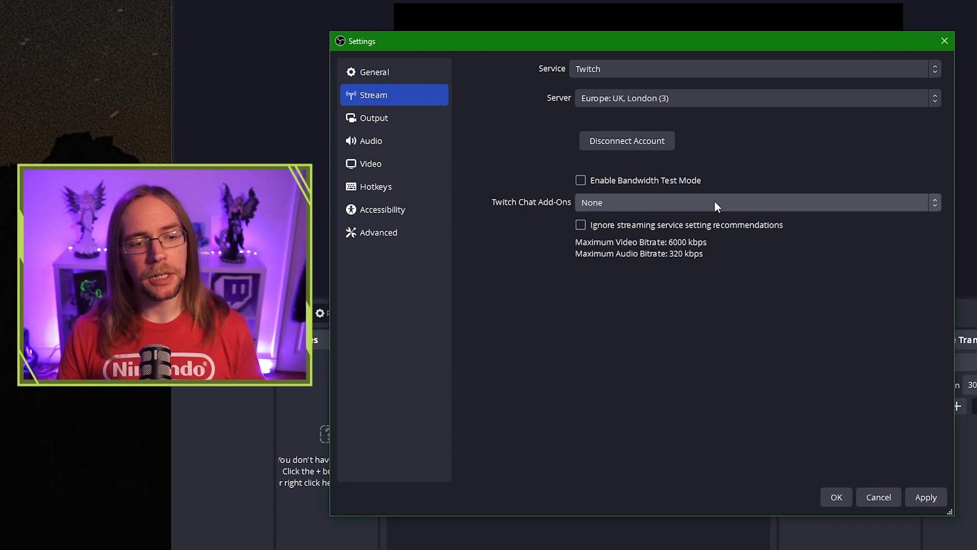
{"action": "left_click", "coordinate": [751, 202]}
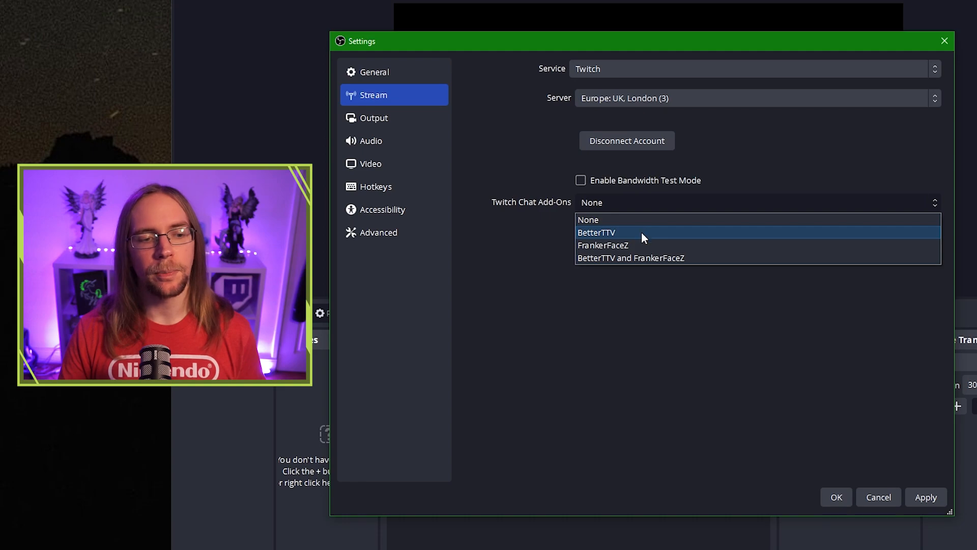
{"action": "left_click", "coordinate": [596, 233]}
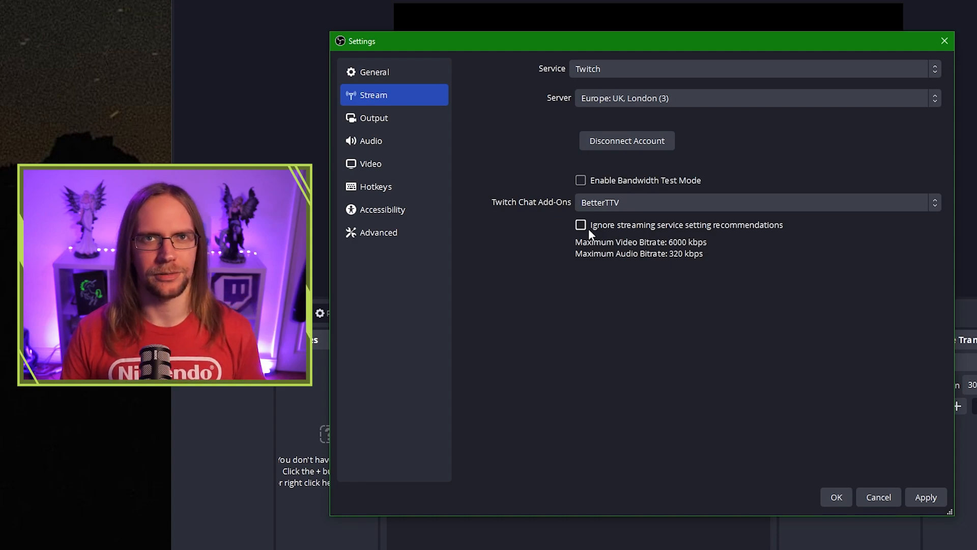
Ignore streaming service setting recommendations, confirm, and apply the changes
{"action": "left_click", "coordinate": [580, 224]}
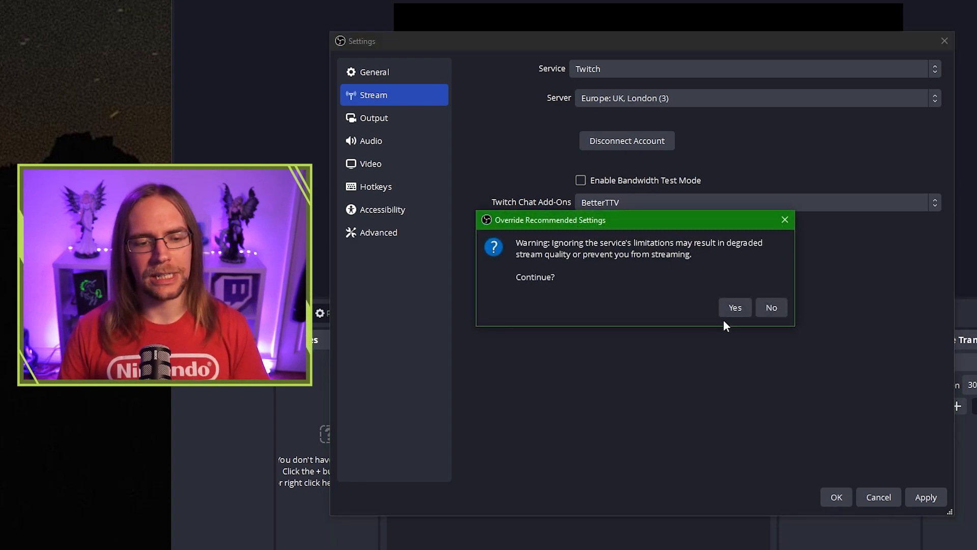
{"action": "left_click", "coordinate": [734, 308]}
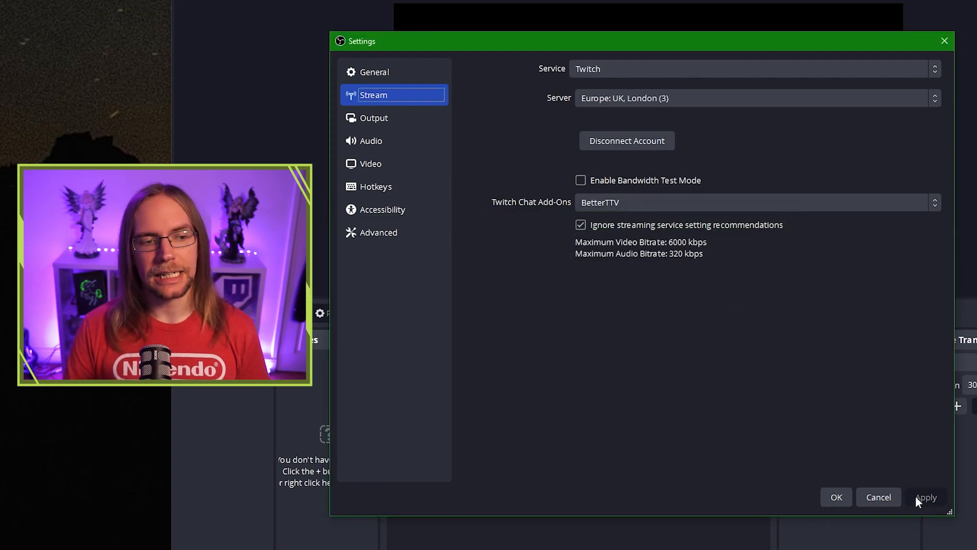
{"action": "left_click", "coordinate": [374, 117]}
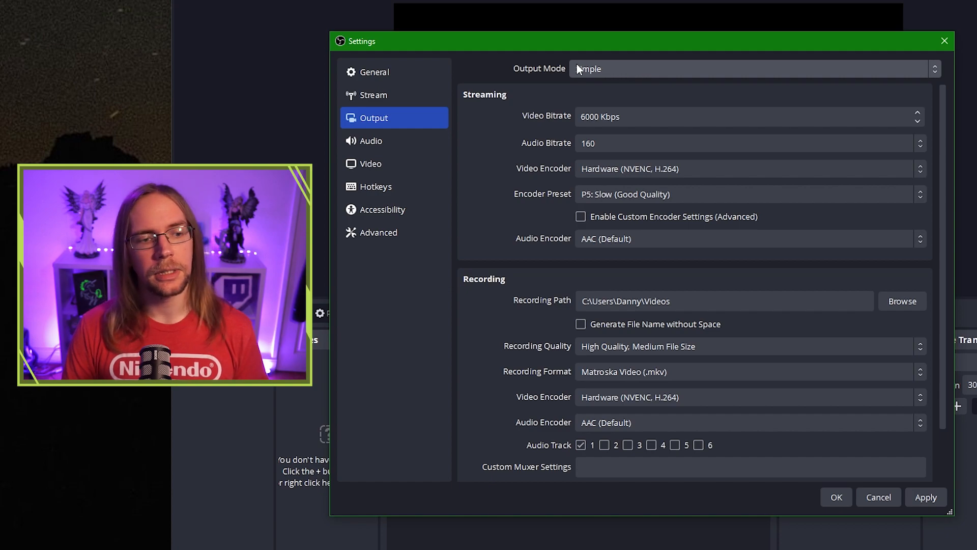
Set Output Mode to Advanced with stream on track 1 and Twitch VOD on track 2
{"action": "left_click", "coordinate": [751, 69]}
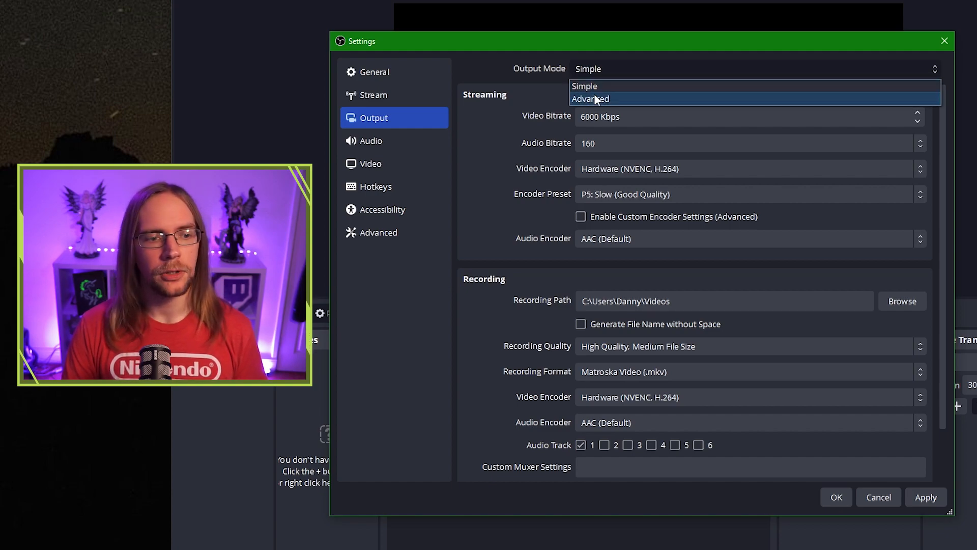
{"action": "left_click", "coordinate": [589, 98]}
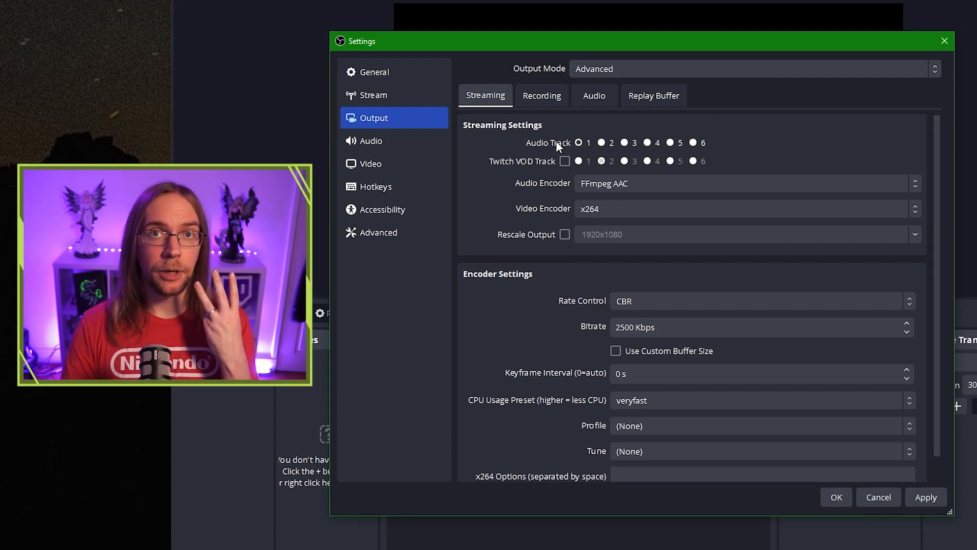
{"action": "left_click", "coordinate": [578, 142]}
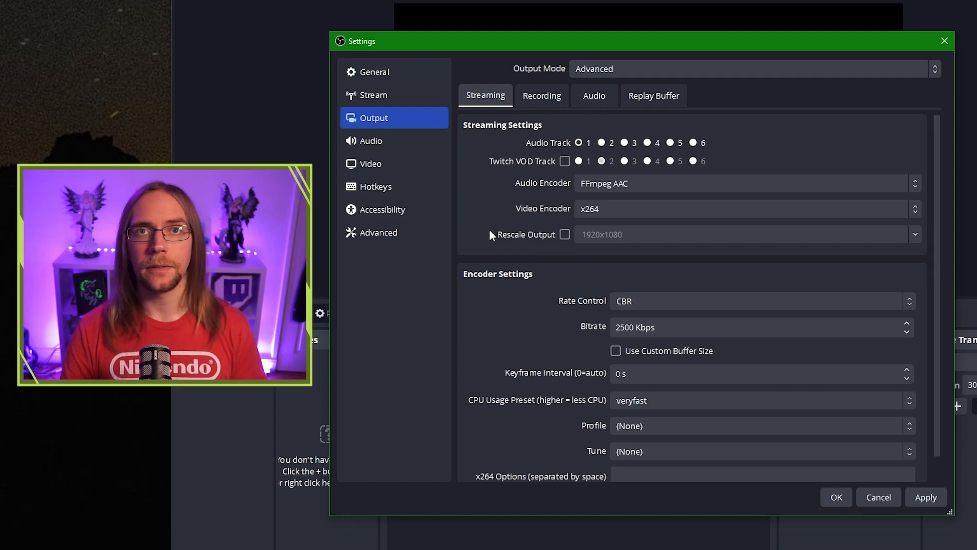
{"action": "mouse_move", "coordinate": [537, 167]}
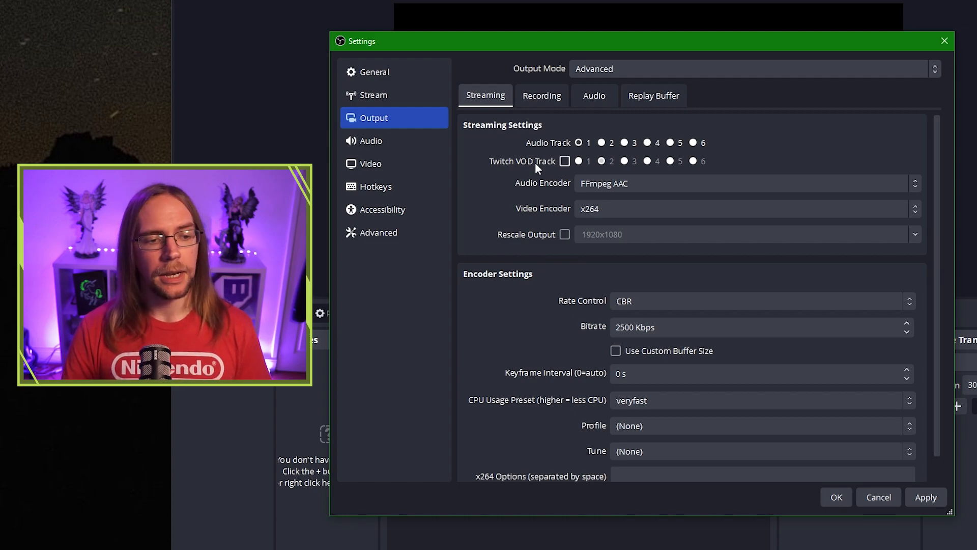
{"action": "left_click", "coordinate": [602, 161]}
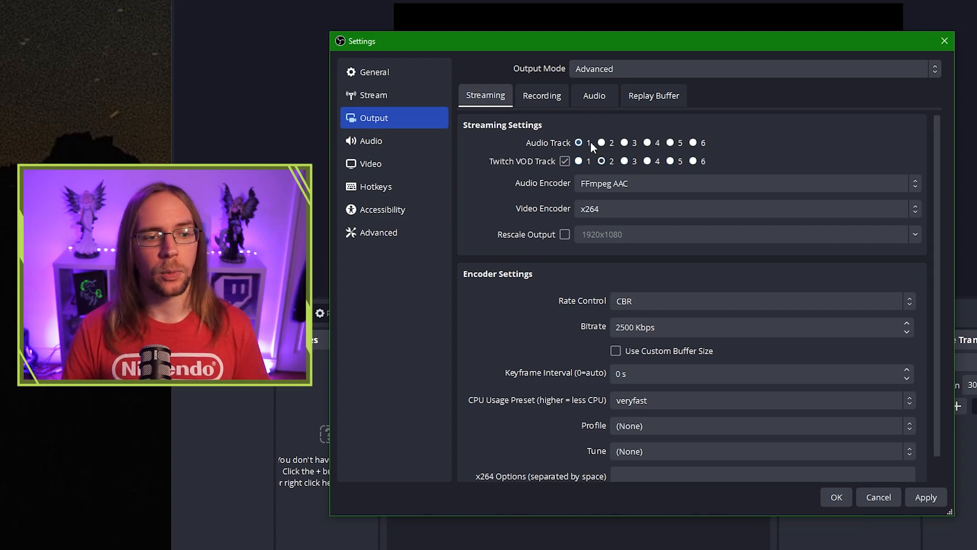
{"action": "left_click", "coordinate": [578, 142]}
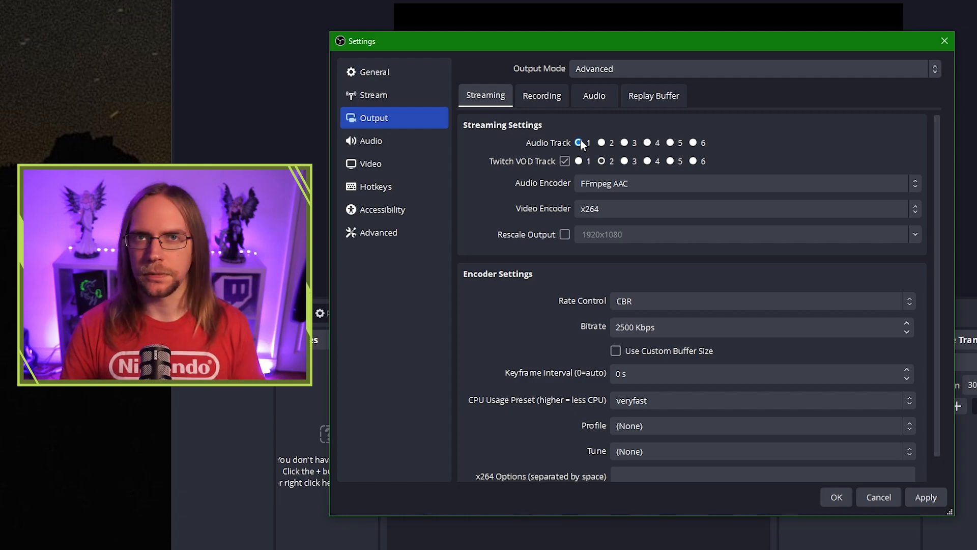
{"action": "left_click", "coordinate": [602, 160]}
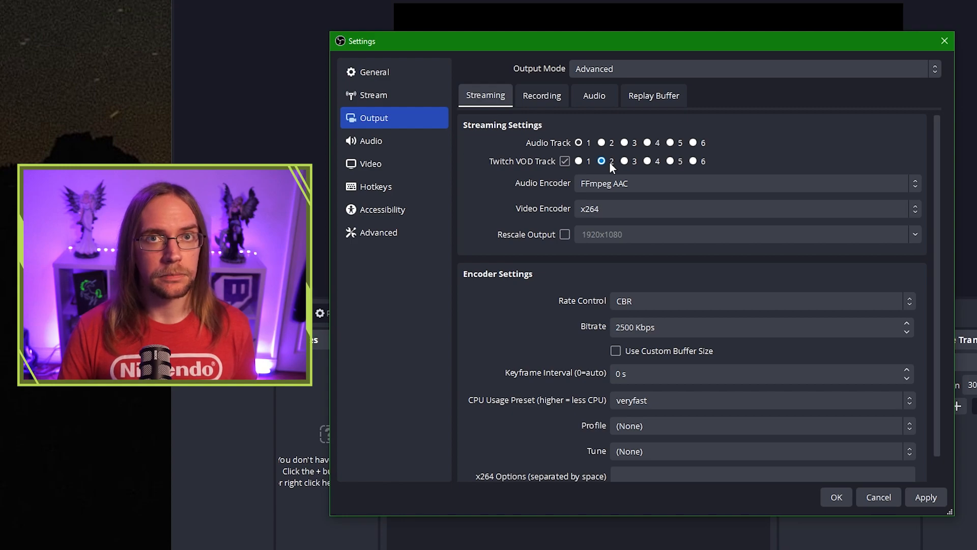
{"action": "left_click", "coordinate": [602, 161]}
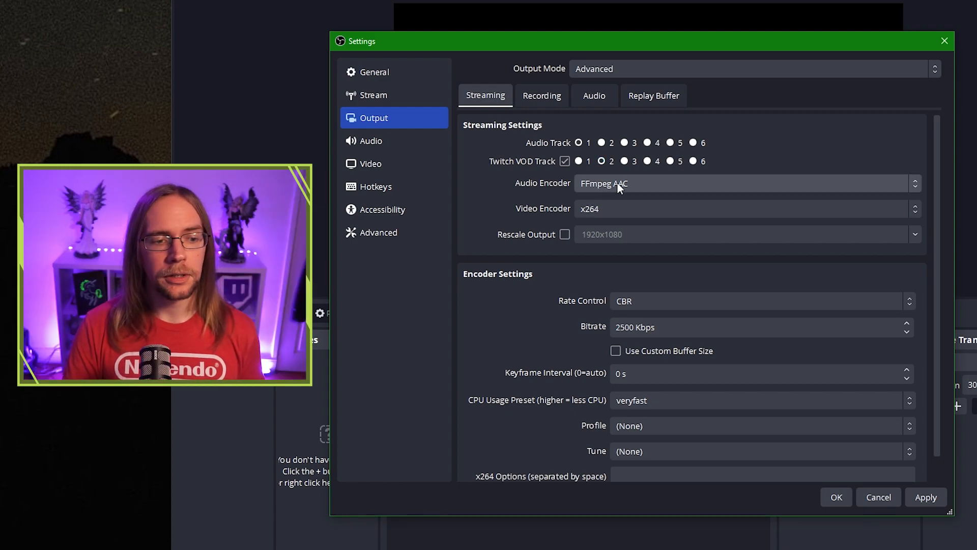
Keep FFmpeg AAC audio, choose NVIDIA NVENC H.264 video, and leave rescaling off
{"action": "left_click", "coordinate": [745, 183]}
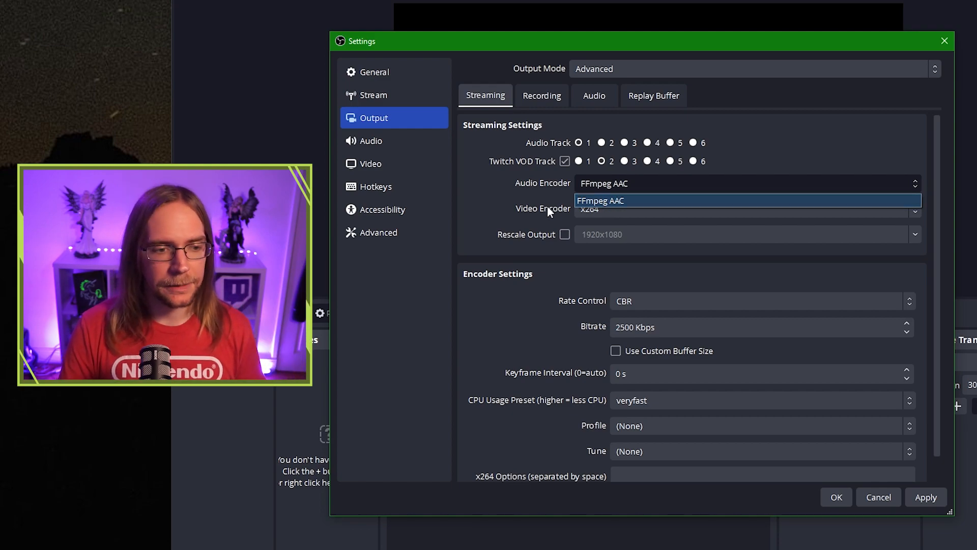
{"action": "left_click", "coordinate": [745, 208]}
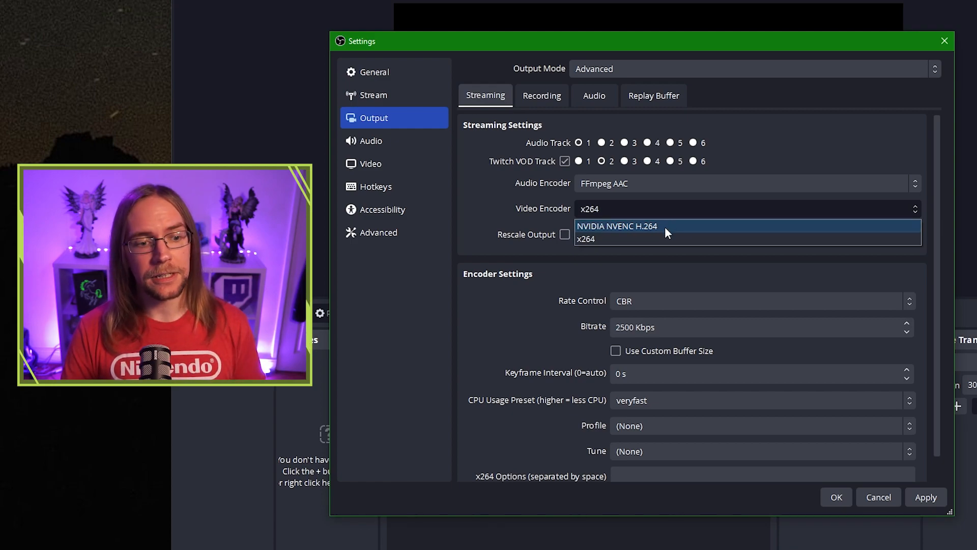
{"action": "mouse_move", "coordinate": [679, 225]}
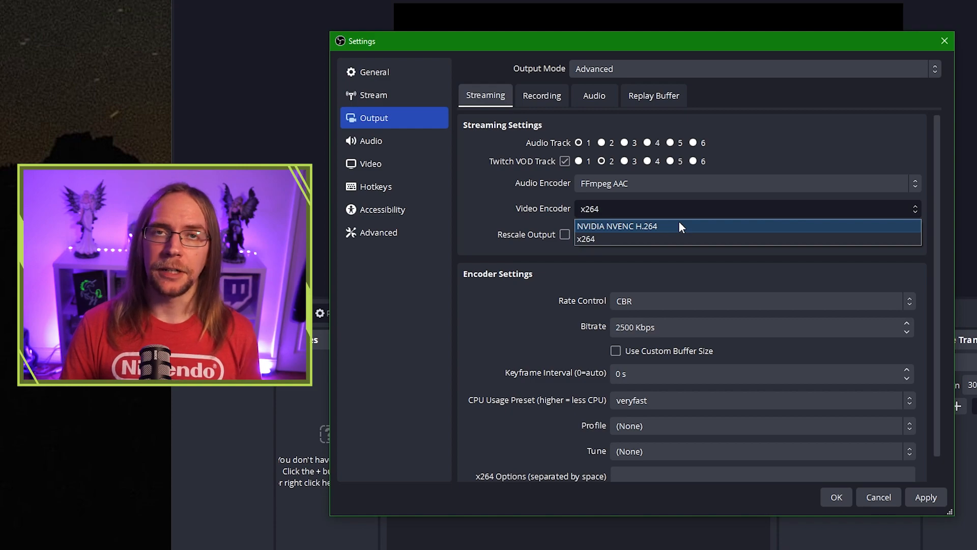
{"action": "left_click", "coordinate": [616, 225]}
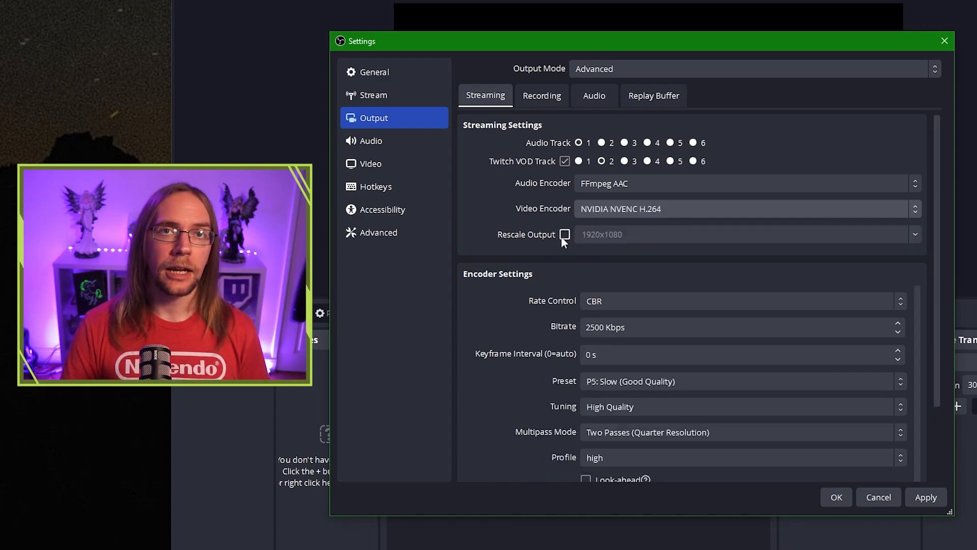
{"action": "left_click", "coordinate": [566, 234]}
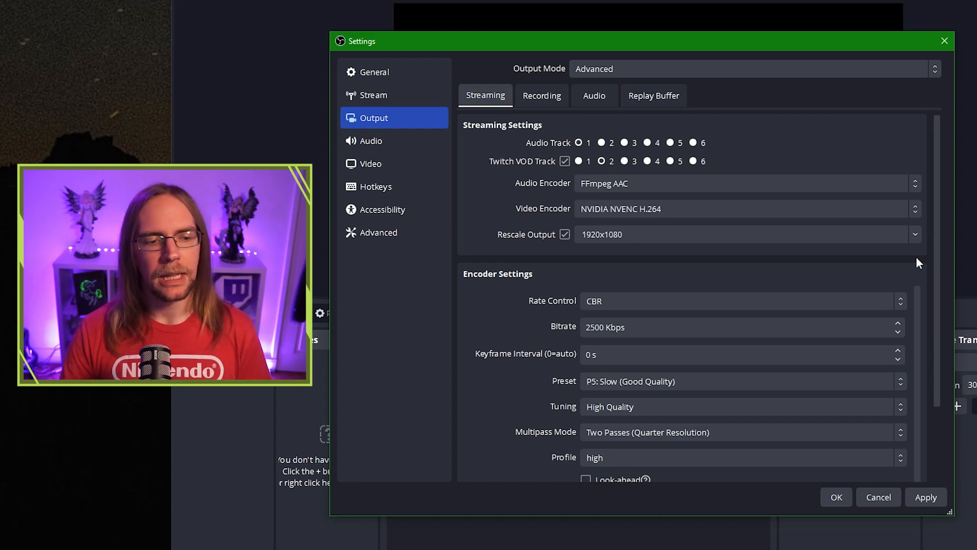
{"action": "left_click", "coordinate": [564, 234]}
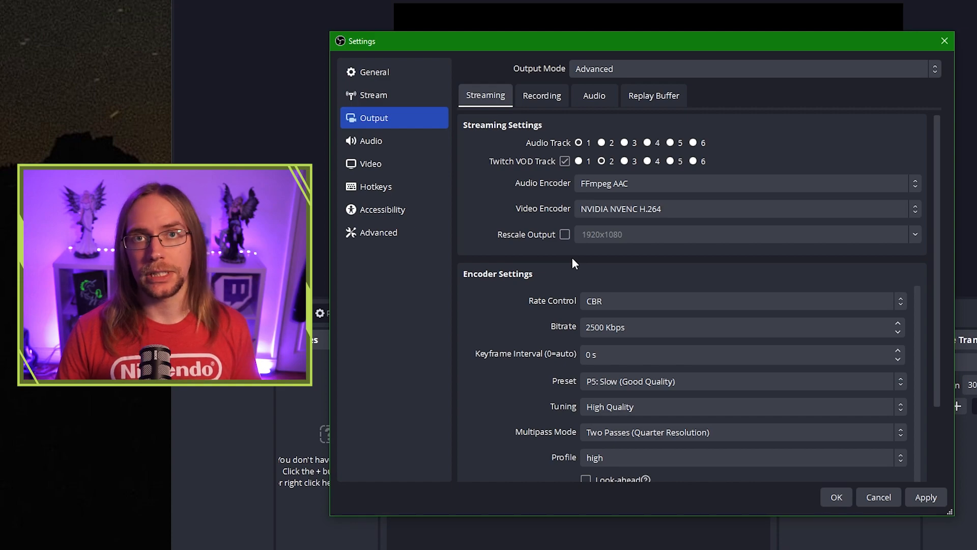
{"action": "scroll", "scroll_direction": "down", "scroll_amount": 3}
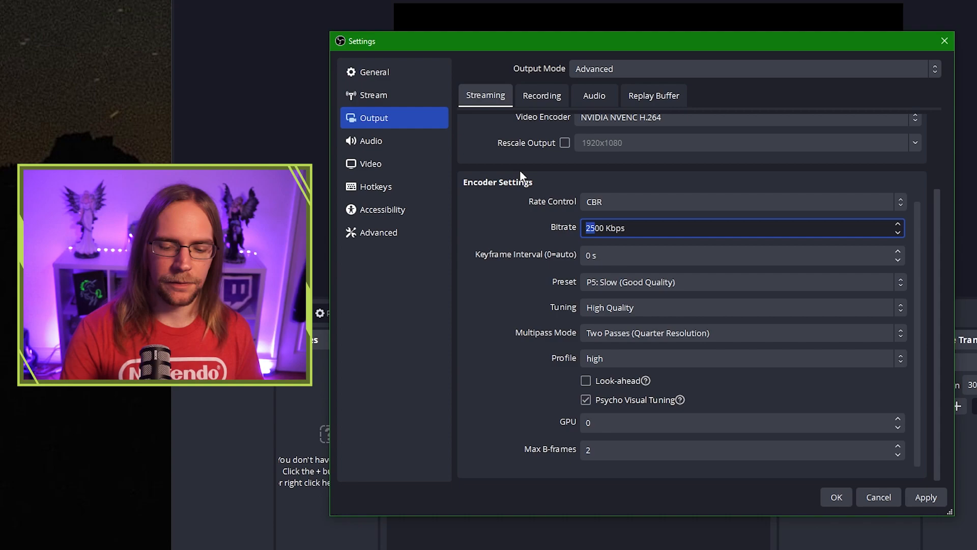
Set the streaming bitrate to 7500 Kbps and keyframe interval to 2 s
{"action": "type", "text": "5000"}
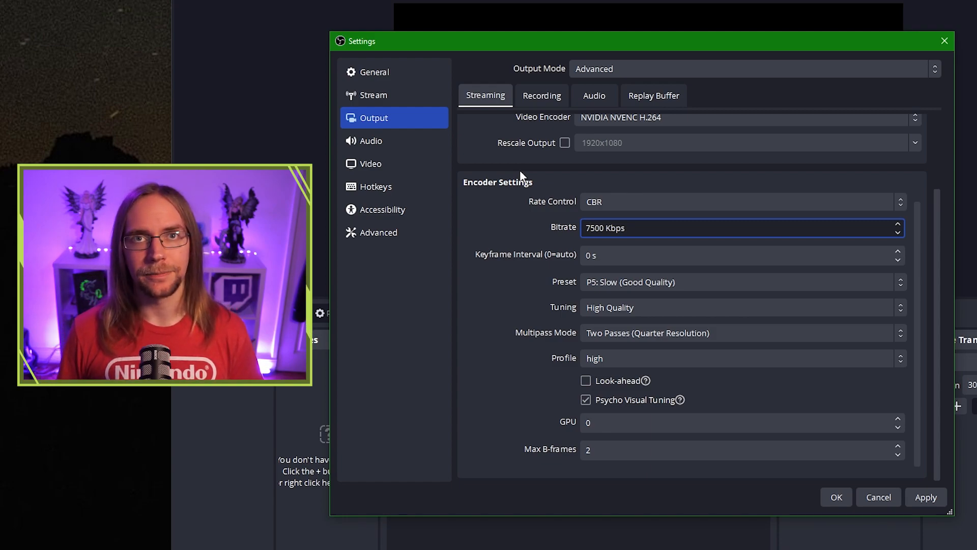
{"action": "left_click", "coordinate": [735, 255]}
{"action": "type", "text": "2"}
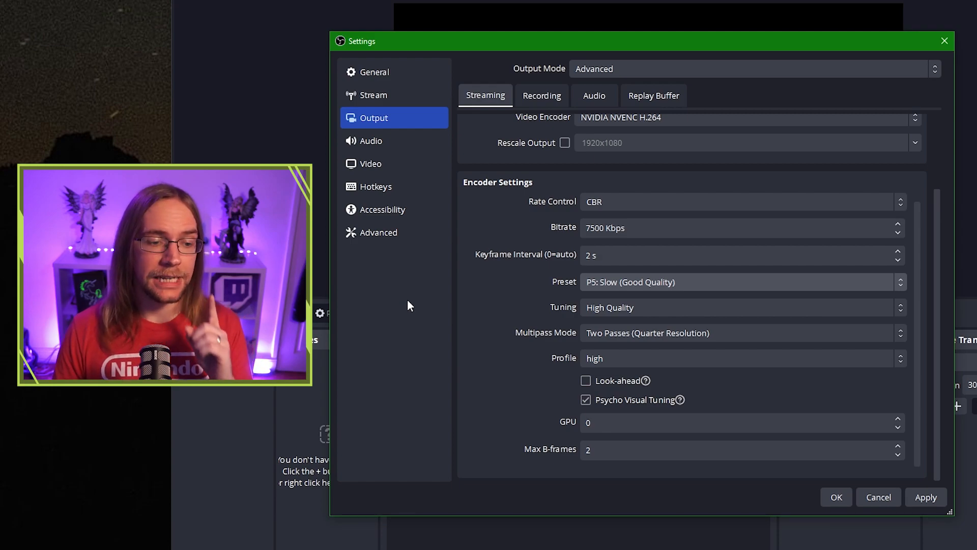
{"action": "left_click", "coordinate": [716, 422]}
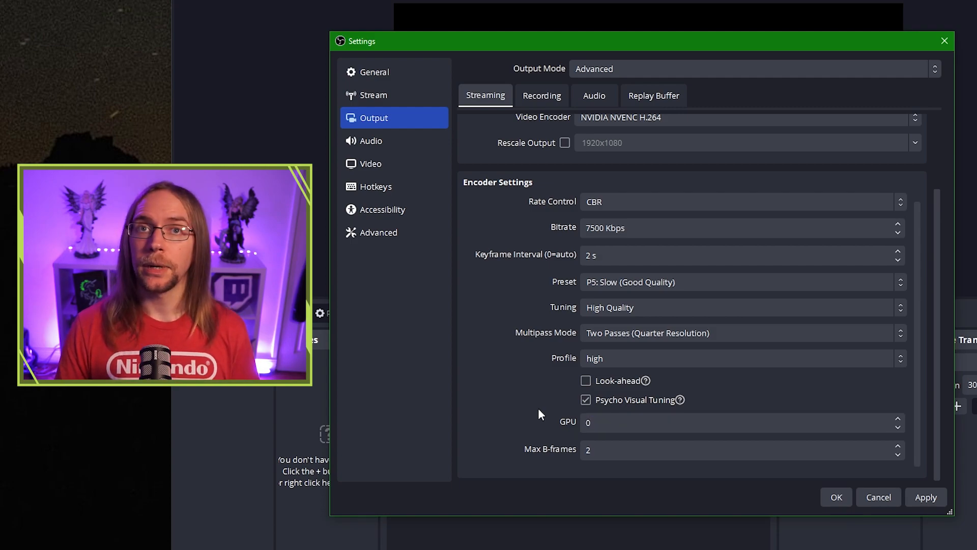
{"action": "left_click", "coordinate": [541, 95]}
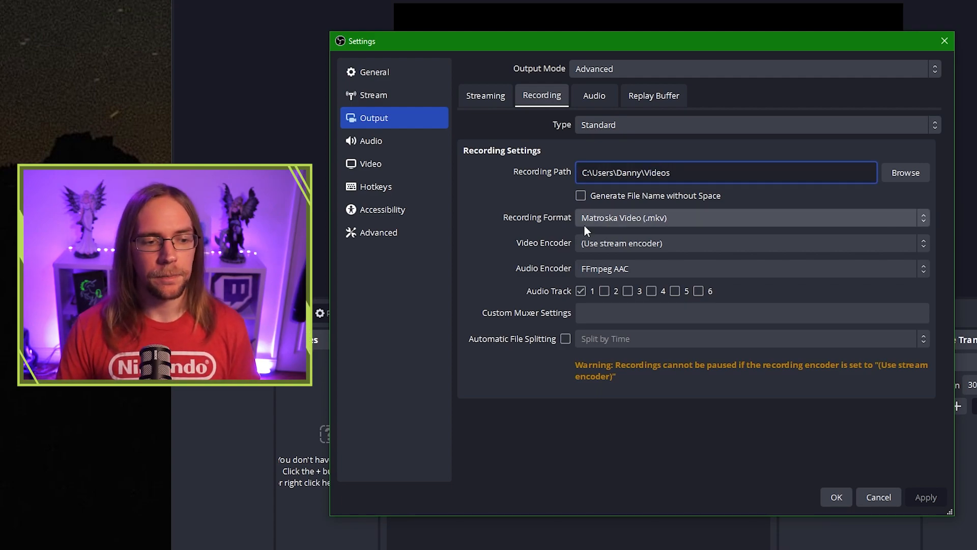
Switch the recording encoder to NVIDIA NVENC H.264 and add audio tracks 2 and 3
{"action": "left_click", "coordinate": [747, 217]}
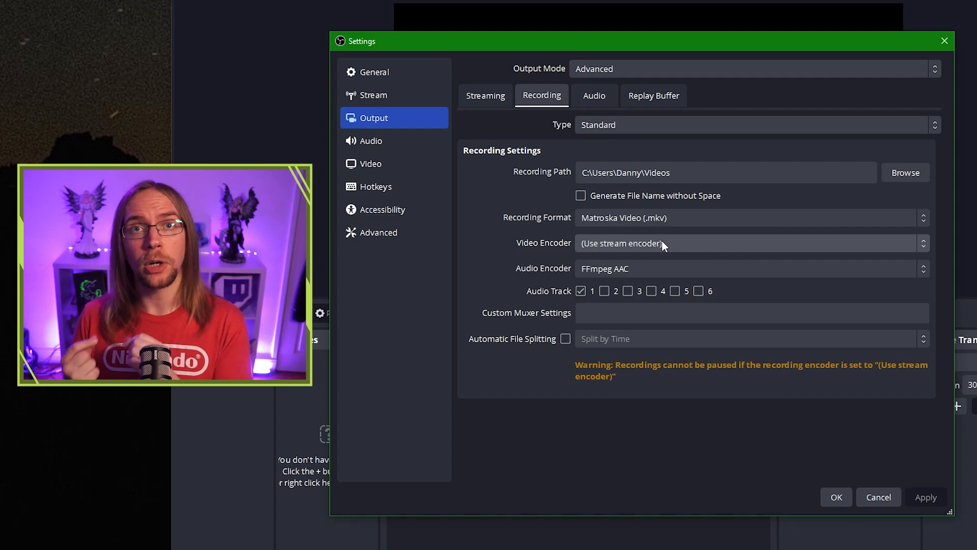
{"action": "left_click", "coordinate": [747, 243]}
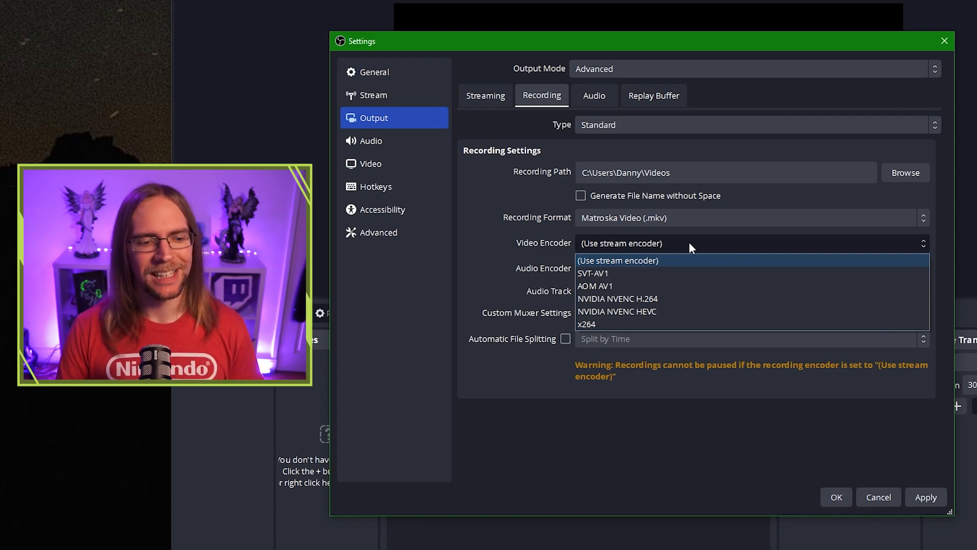
{"action": "left_click", "coordinate": [617, 298]}
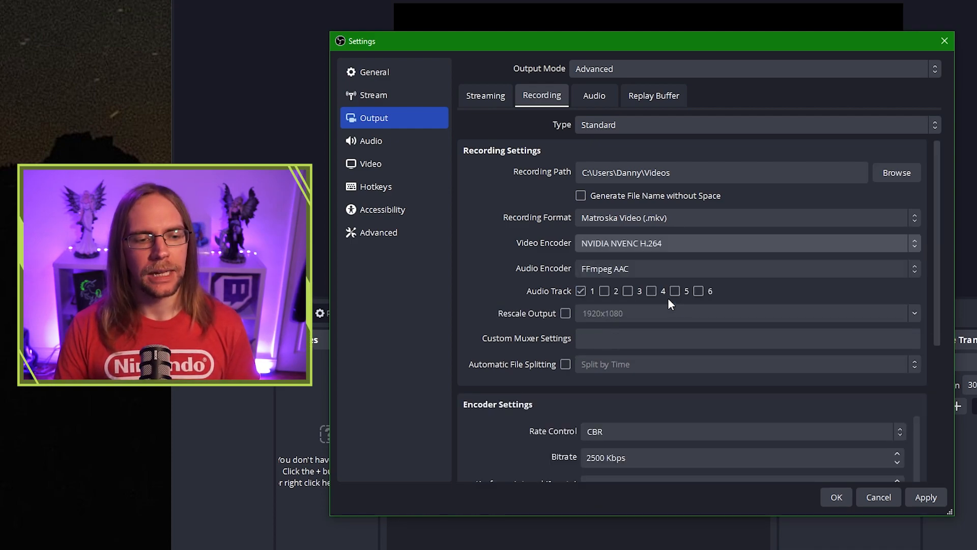
{"action": "left_click", "coordinate": [604, 291]}
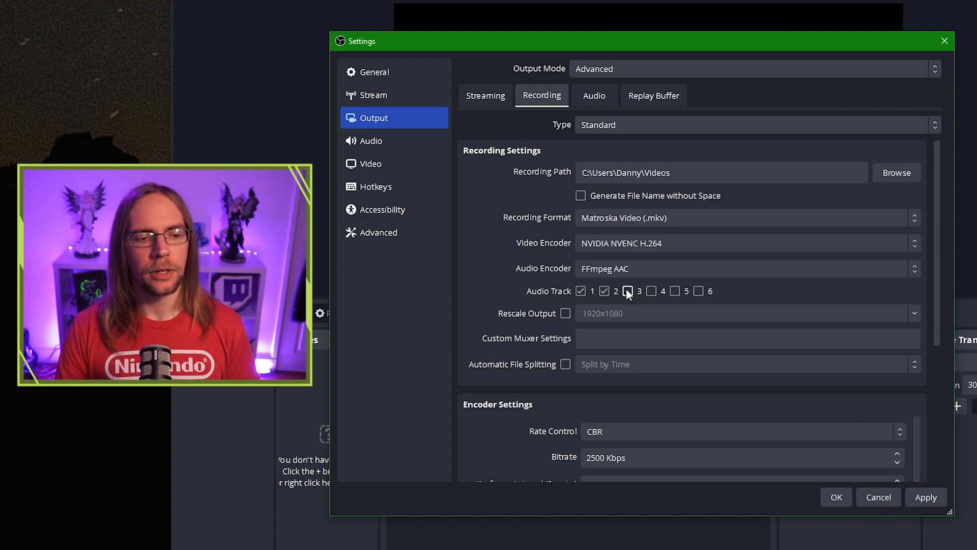
{"action": "left_click", "coordinate": [627, 291]}
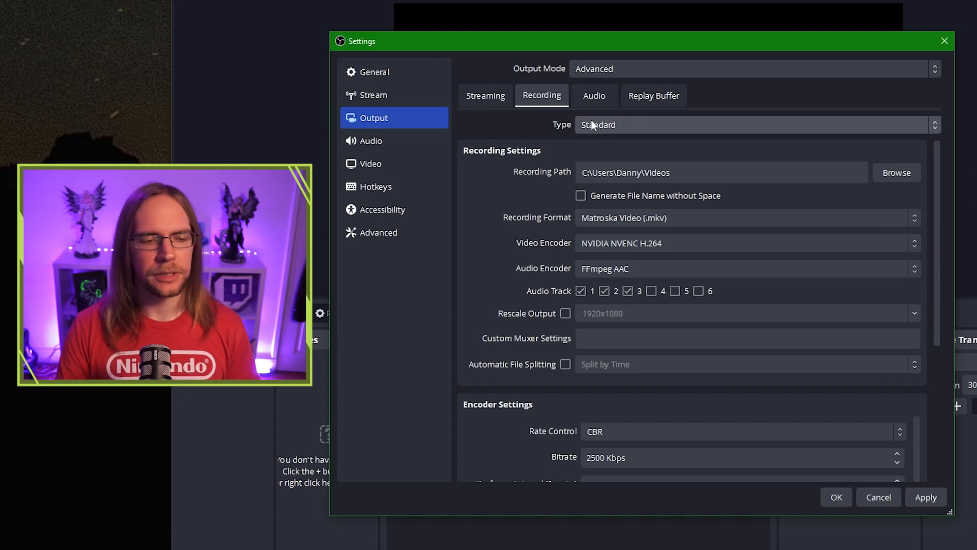
{"action": "scroll", "scroll_direction": "down", "scroll_amount": 3}
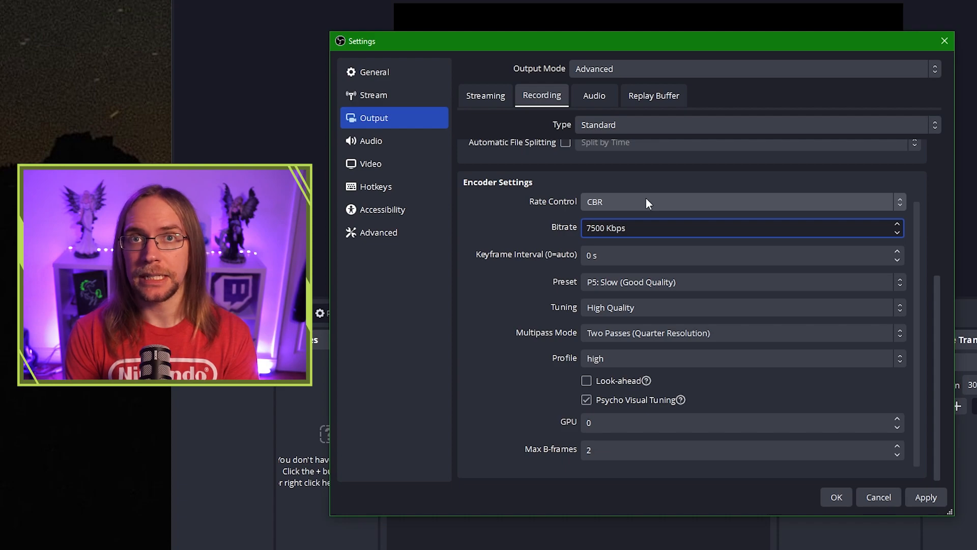
Set the recording bitrate to 15000 Kbps, keyframe interval 2 s, preset P5: Slow (Good Quality)
{"action": "type", "text": "1500"}
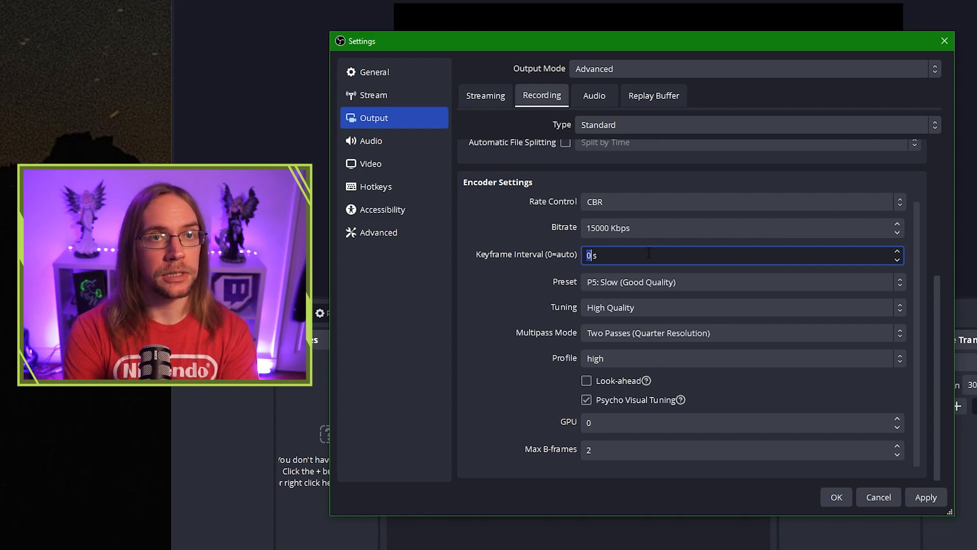
{"action": "type", "text": "1"}
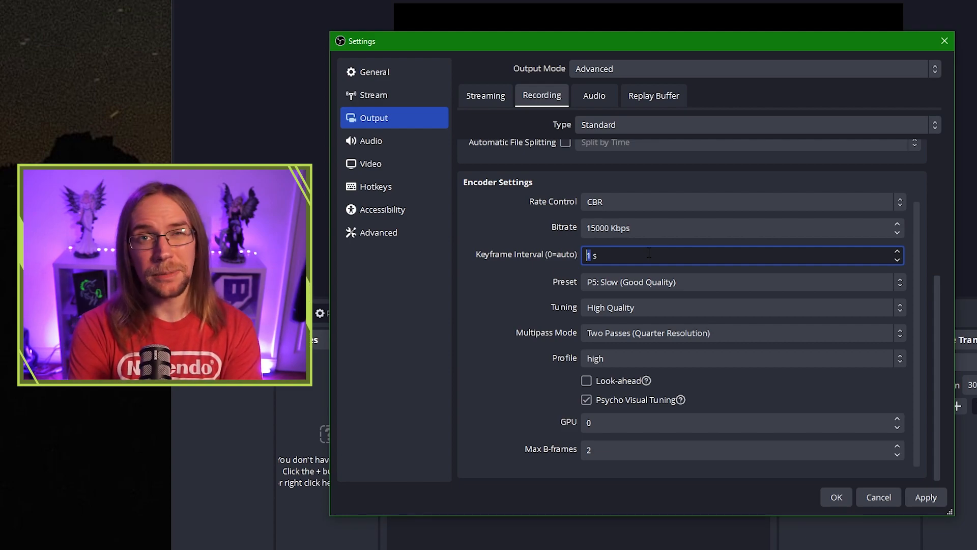
{"action": "type", "text": "2"}
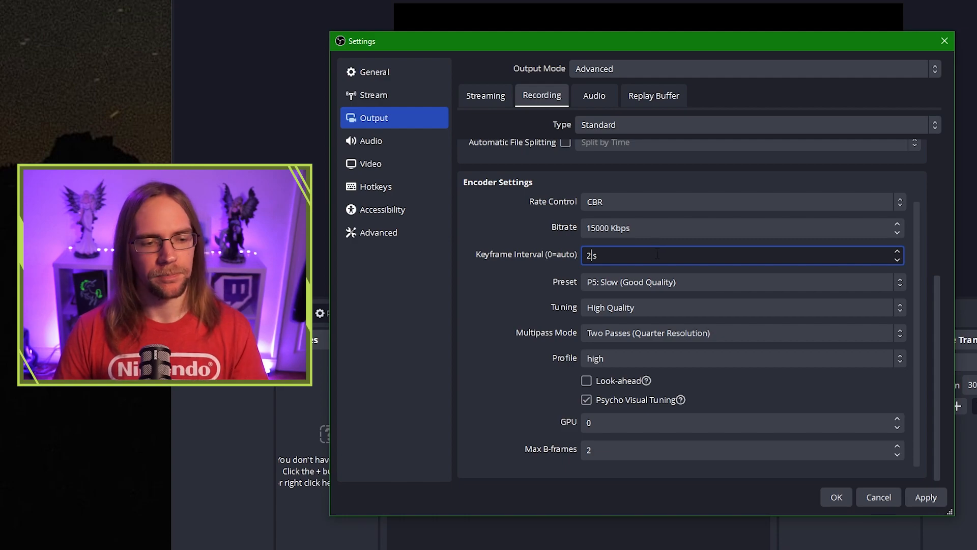
{"action": "left_click", "coordinate": [741, 281]}
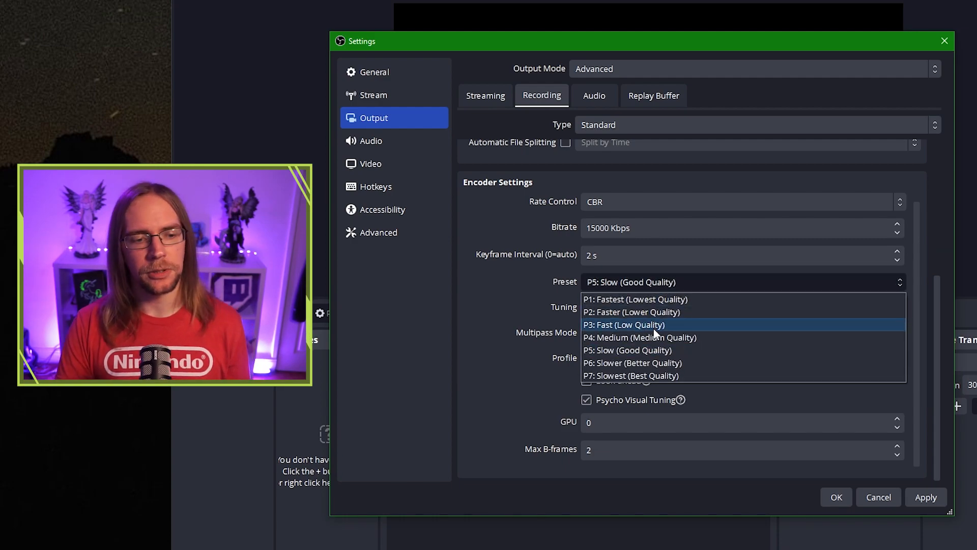
{"action": "mouse_move", "coordinate": [648, 349]}
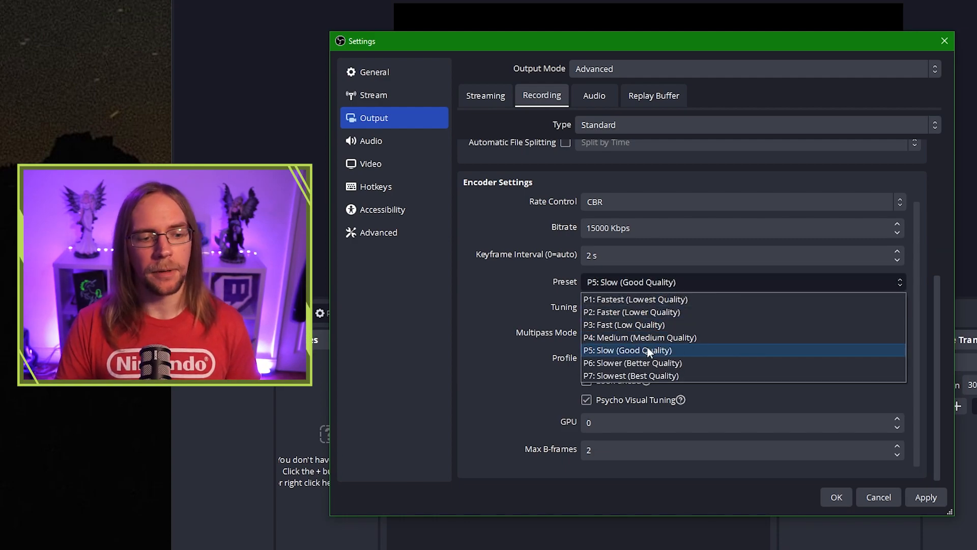
{"action": "left_click", "coordinate": [627, 349]}
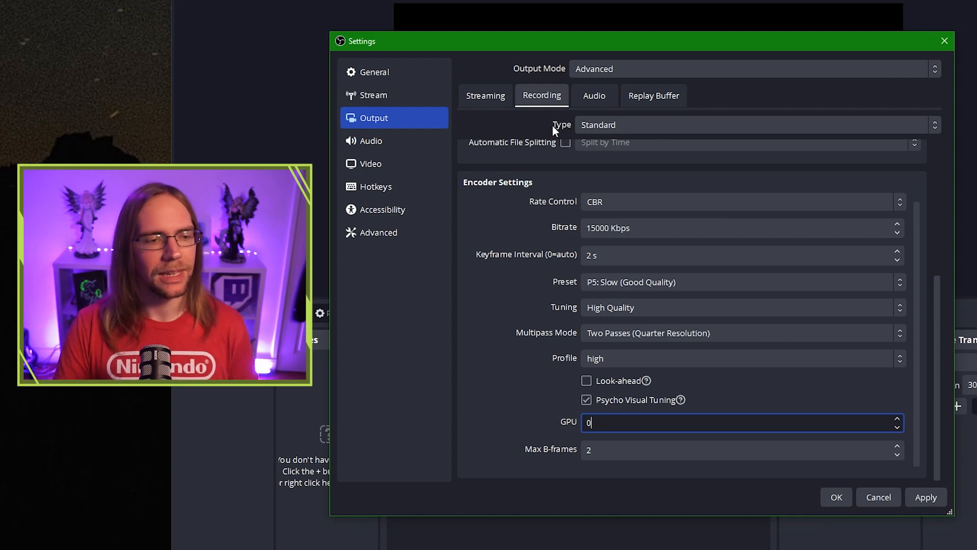
Name audio tracks 'Stream mix', 'Mic only' and 'No mic', keeping track 1 bitrate at 160
{"action": "left_click", "coordinate": [594, 95]}
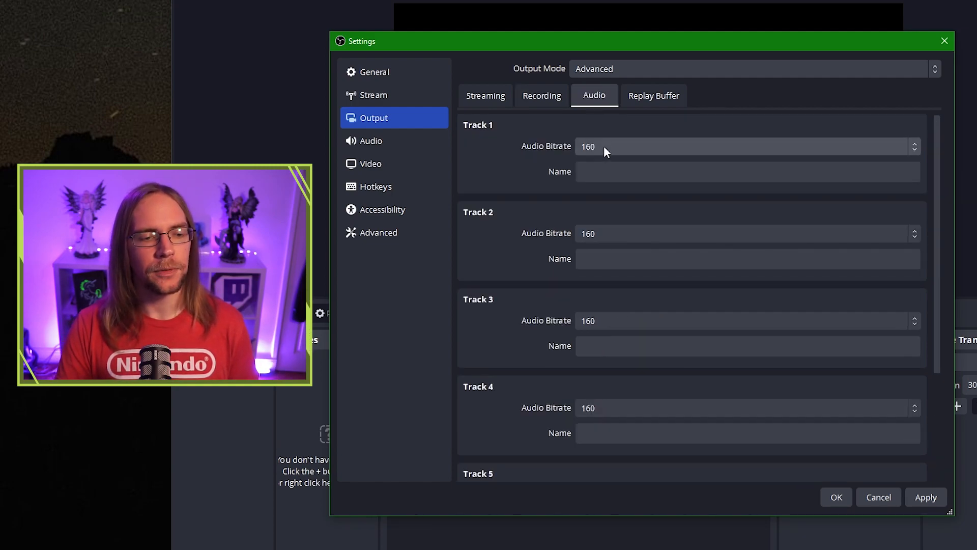
{"action": "left_click", "coordinate": [747, 172]}
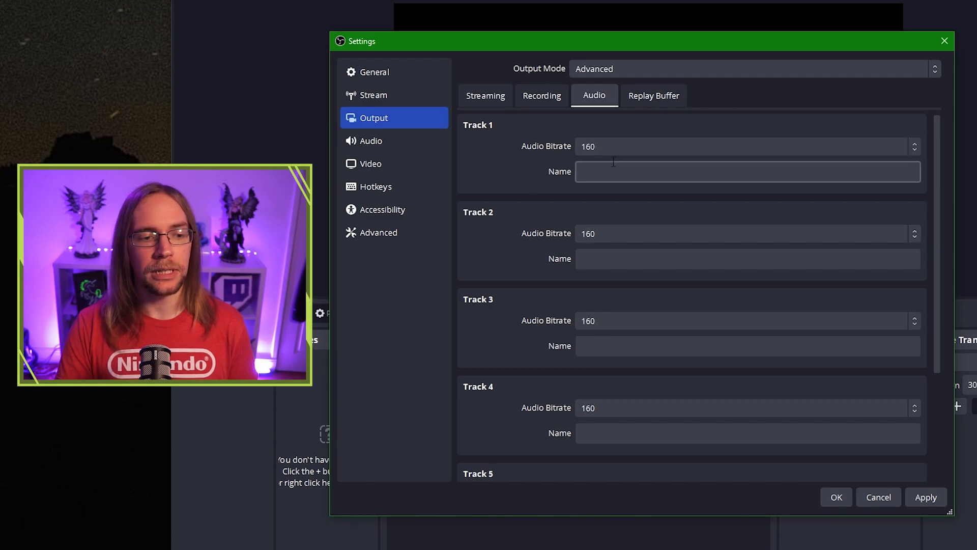
{"action": "left_click", "coordinate": [746, 171]}
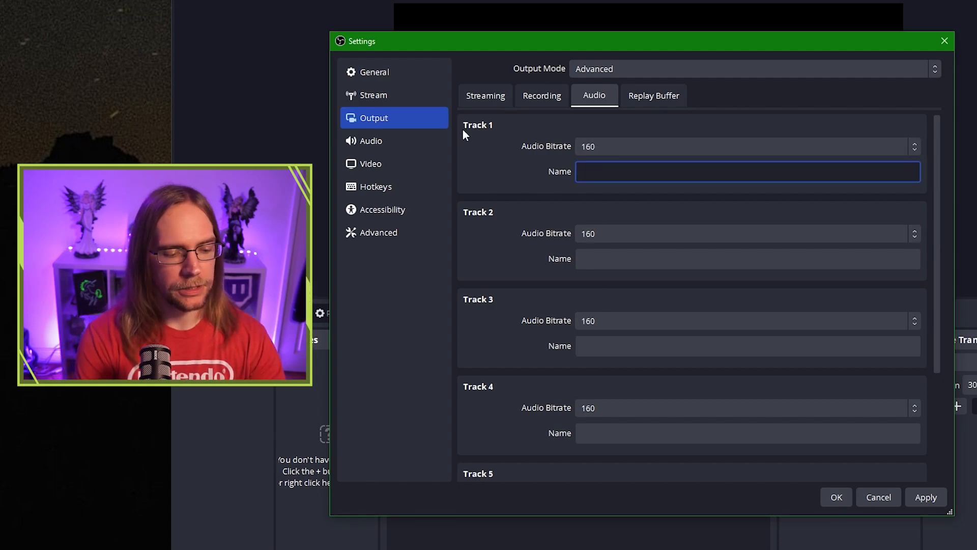
{"action": "type", "text": "Stream mix"}
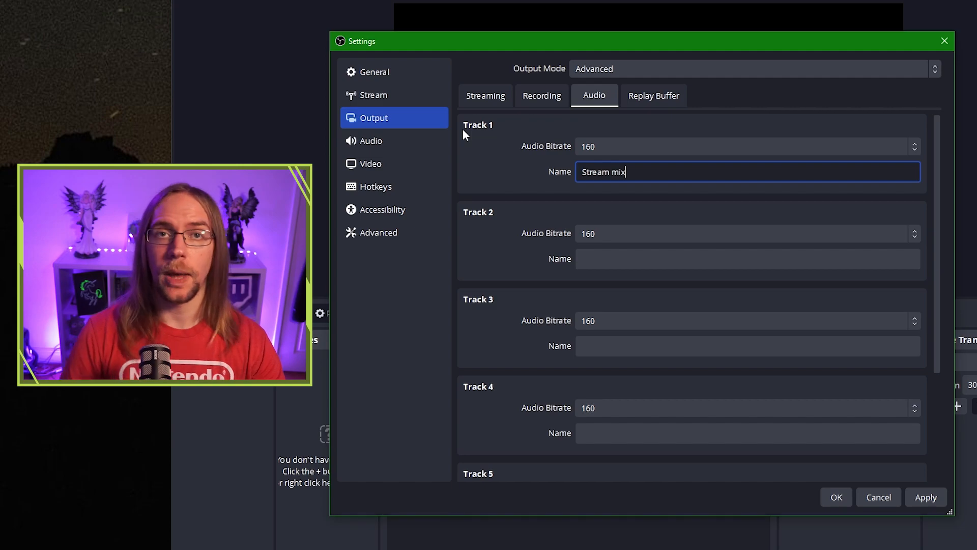
{"action": "mouse_move", "coordinate": [601, 165]}
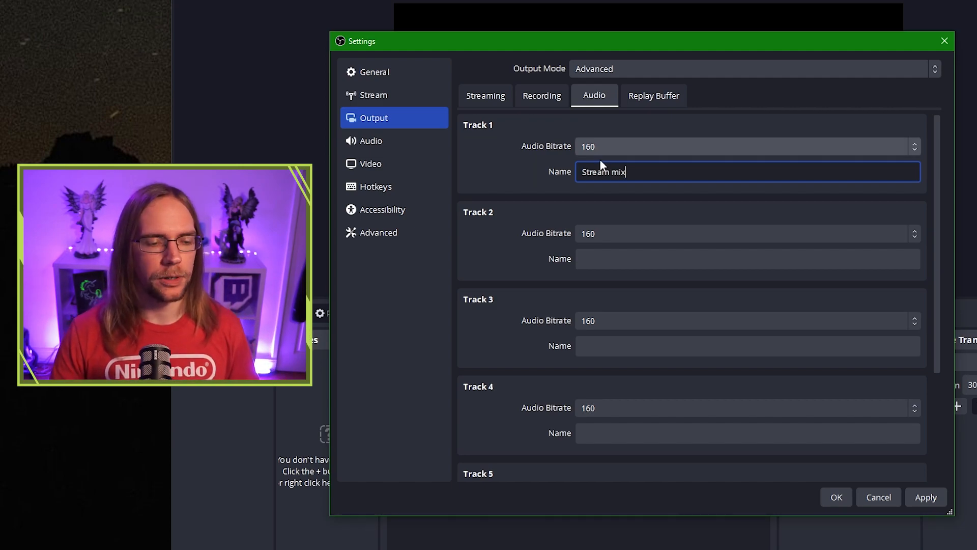
{"action": "left_click", "coordinate": [746, 259]}
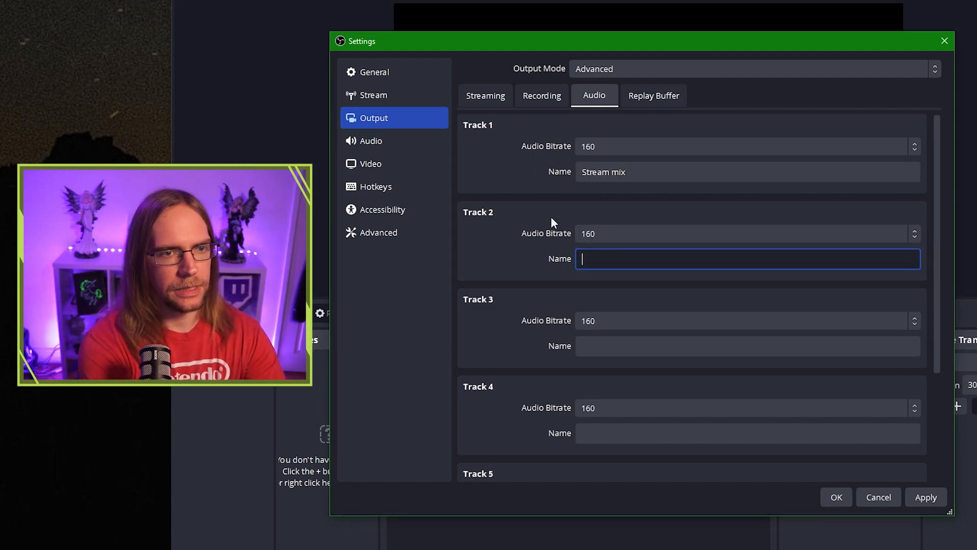
{"action": "type", "text": "Mic only"}
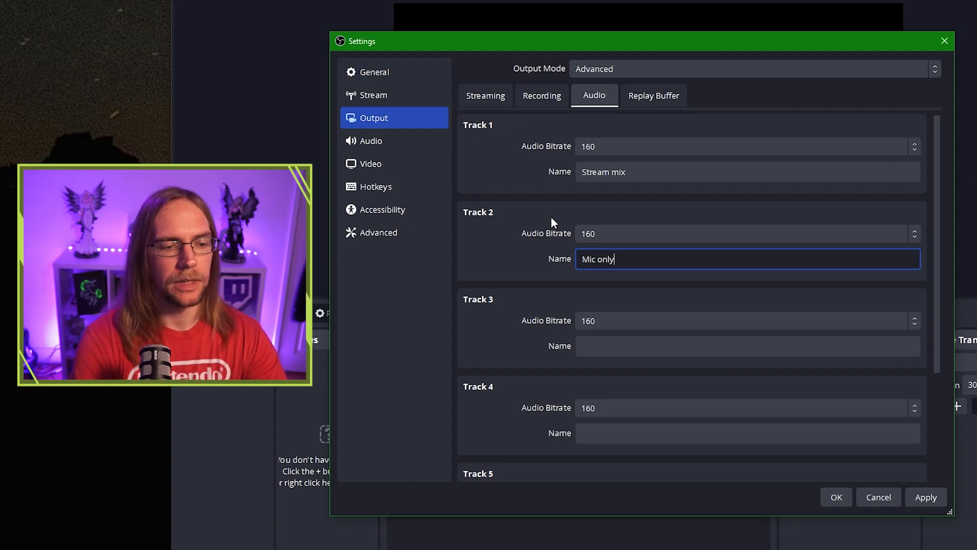
{"action": "mouse_move", "coordinate": [660, 482]}
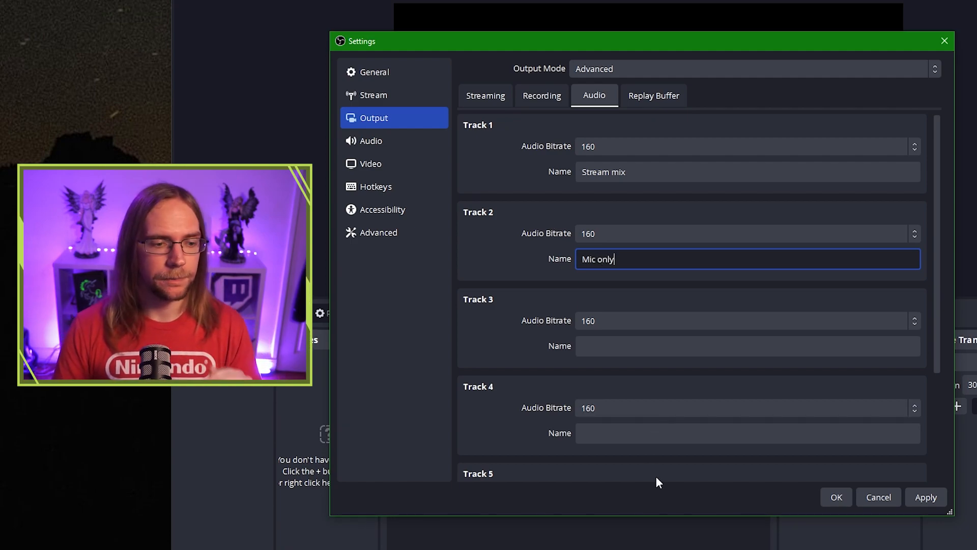
{"action": "type", "text": "N"}
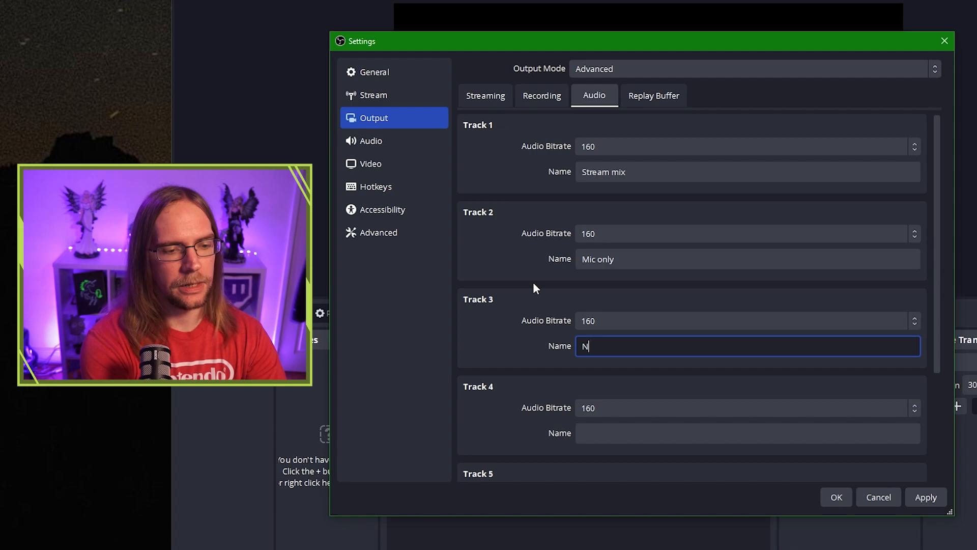
{"action": "type", "text": "o mic"}
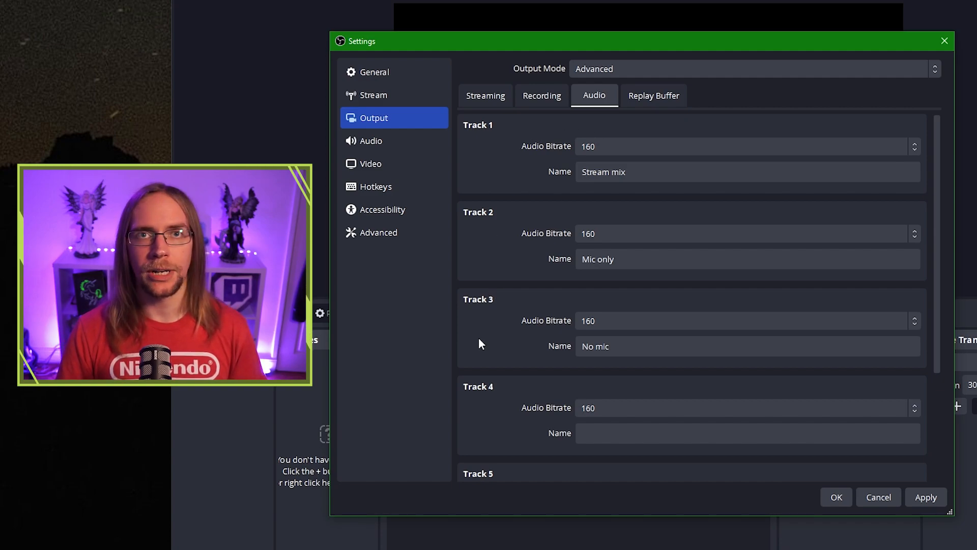
{"action": "mouse_move", "coordinate": [619, 147]}
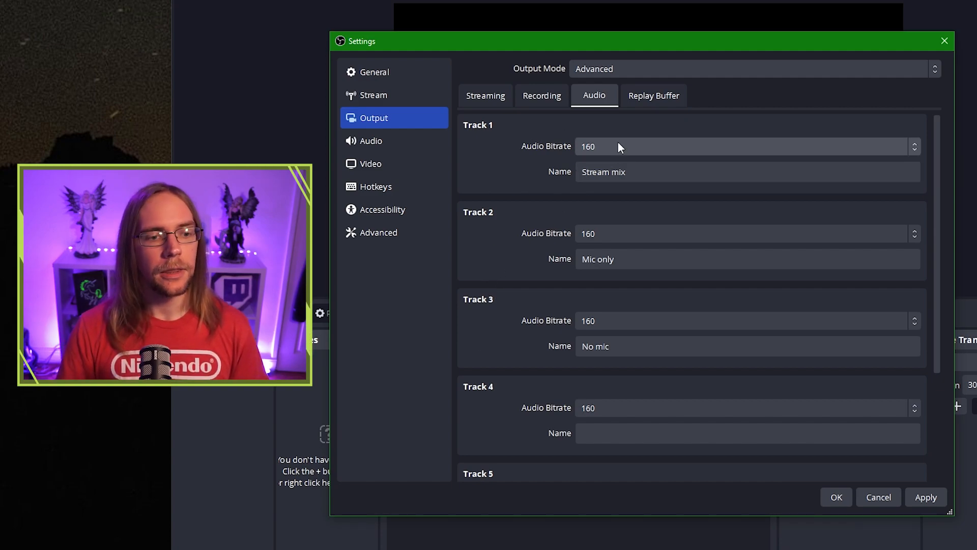
{"action": "left_click", "coordinate": [741, 146]}
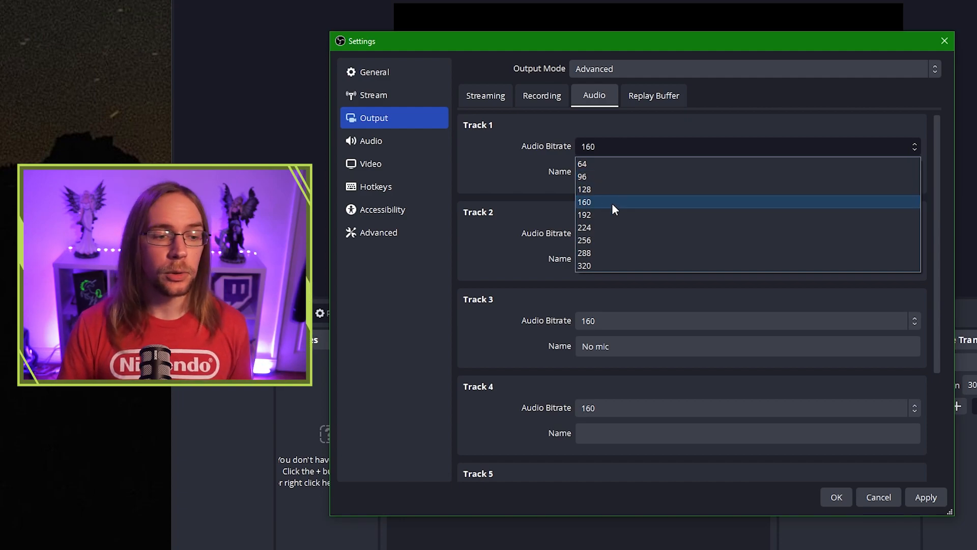
{"action": "left_click", "coordinate": [583, 214]}
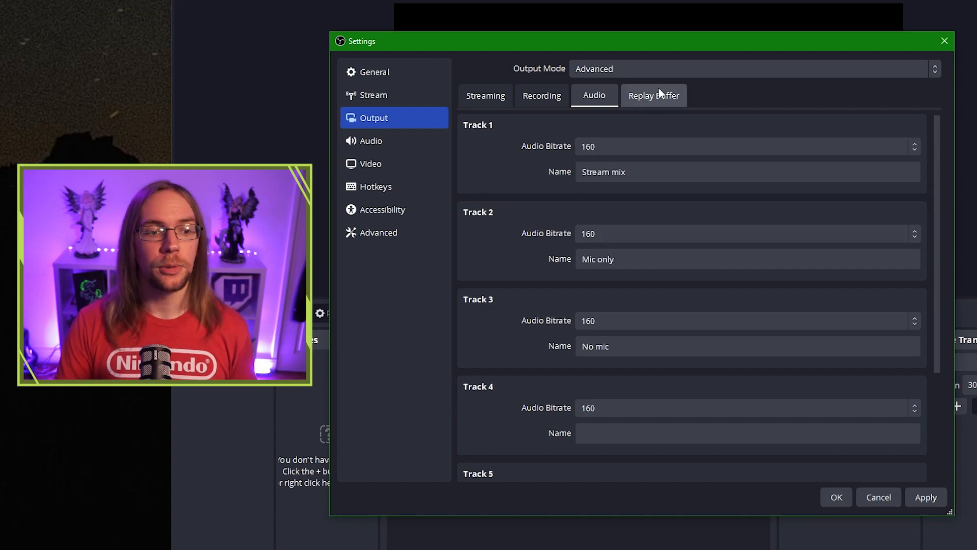
Enable the replay buffer and set its maximum replay time to 30 seconds
{"action": "left_click", "coordinate": [652, 95]}
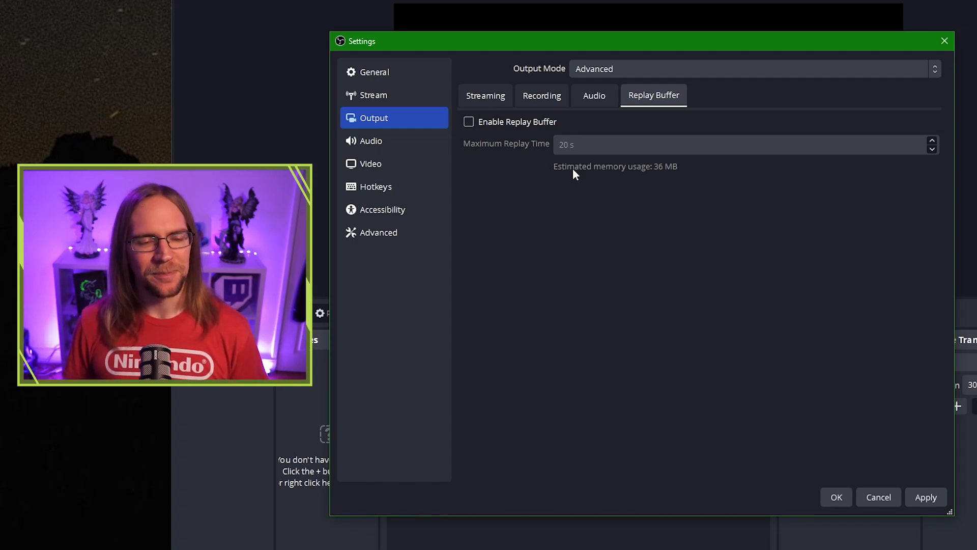
{"action": "mouse_move", "coordinate": [567, 175]}
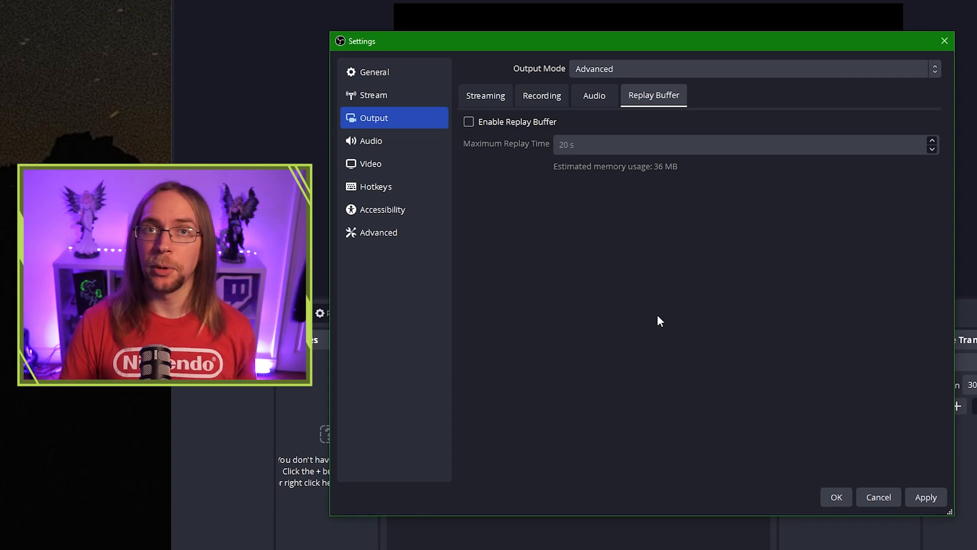
{"action": "left_click", "coordinate": [469, 122]}
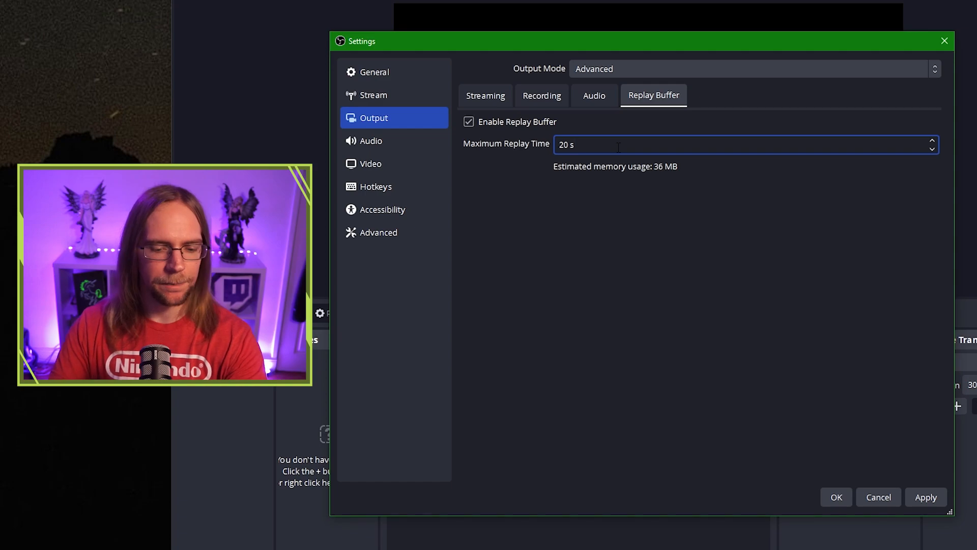
{"action": "left_click", "coordinate": [930, 140]}
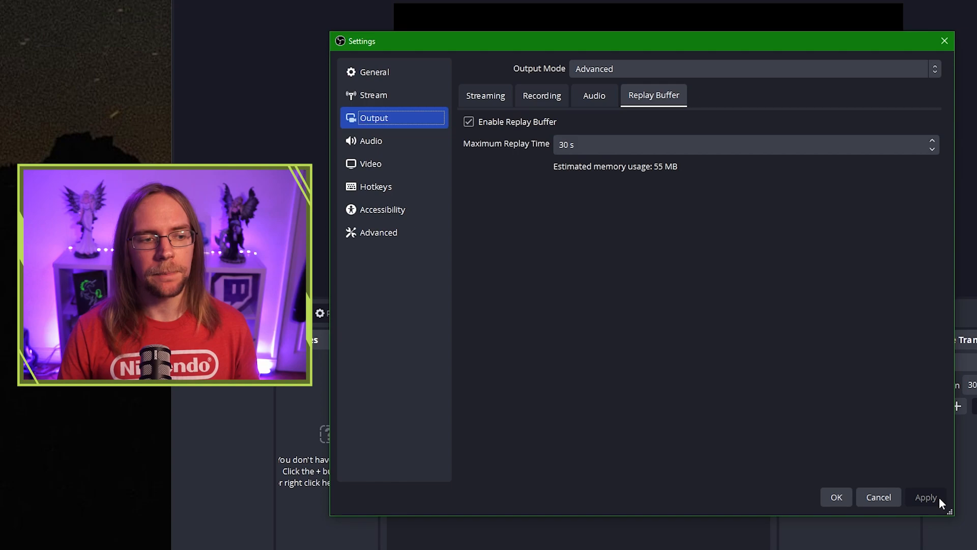
Enable start/stop stream confirmations, plus auto-recording and auto replay buffer when streaming
{"action": "left_click", "coordinate": [374, 72]}
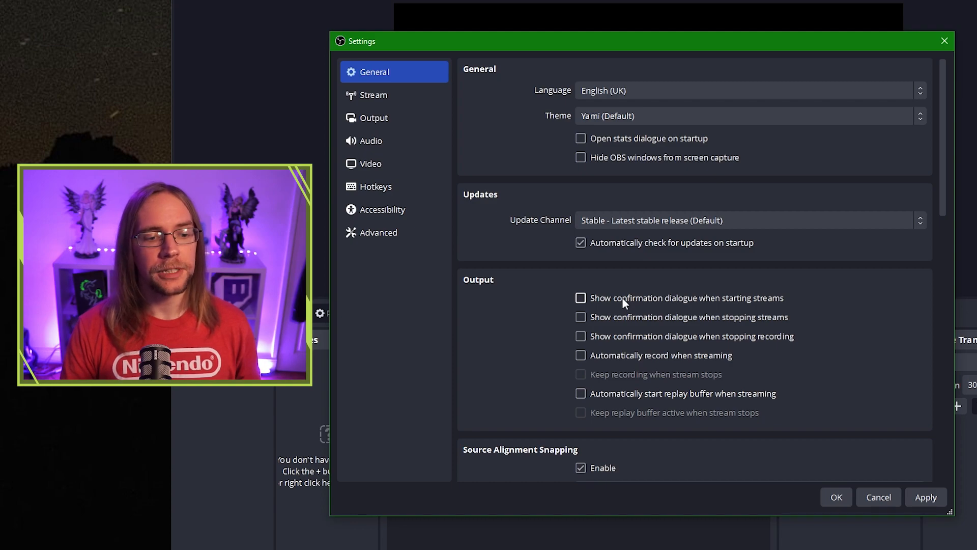
{"action": "left_click", "coordinate": [580, 297]}
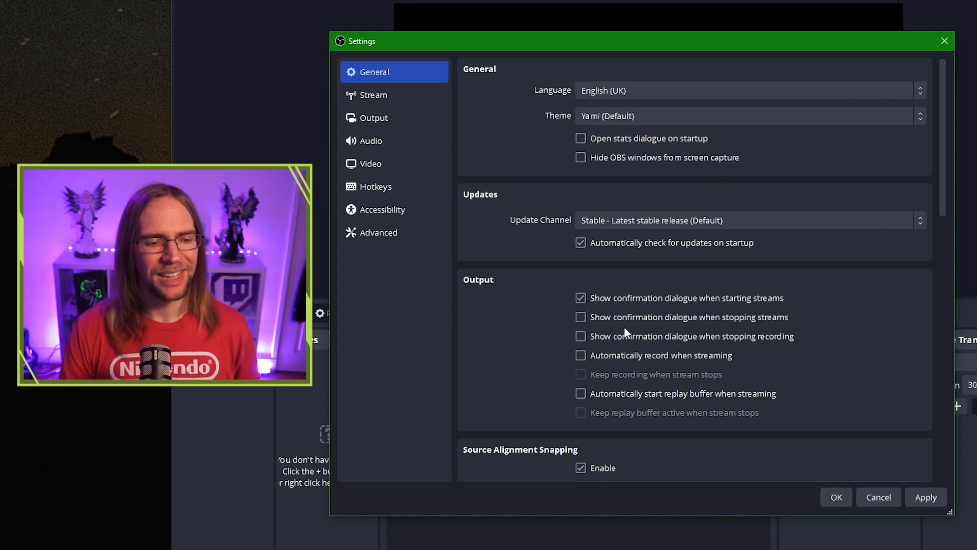
{"action": "left_click", "coordinate": [580, 317]}
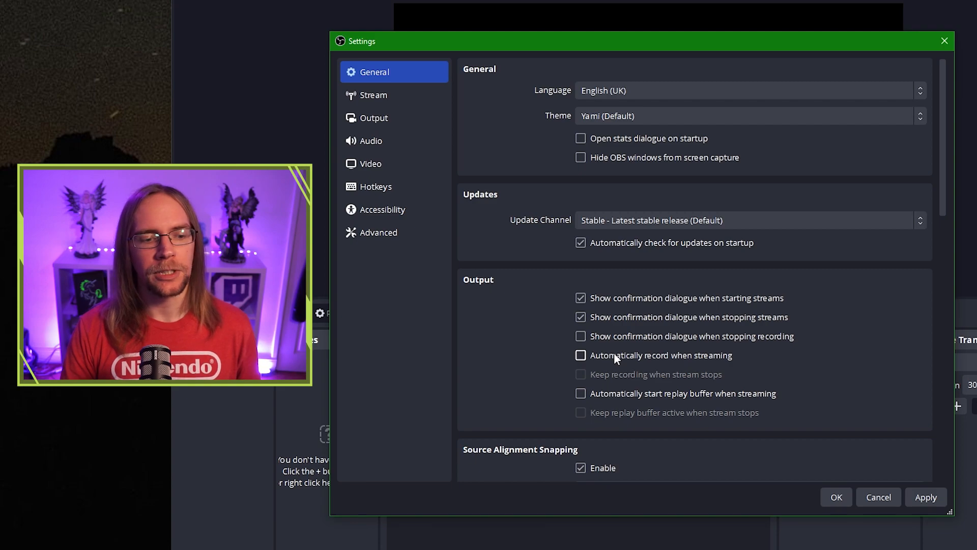
{"action": "left_click", "coordinate": [580, 354]}
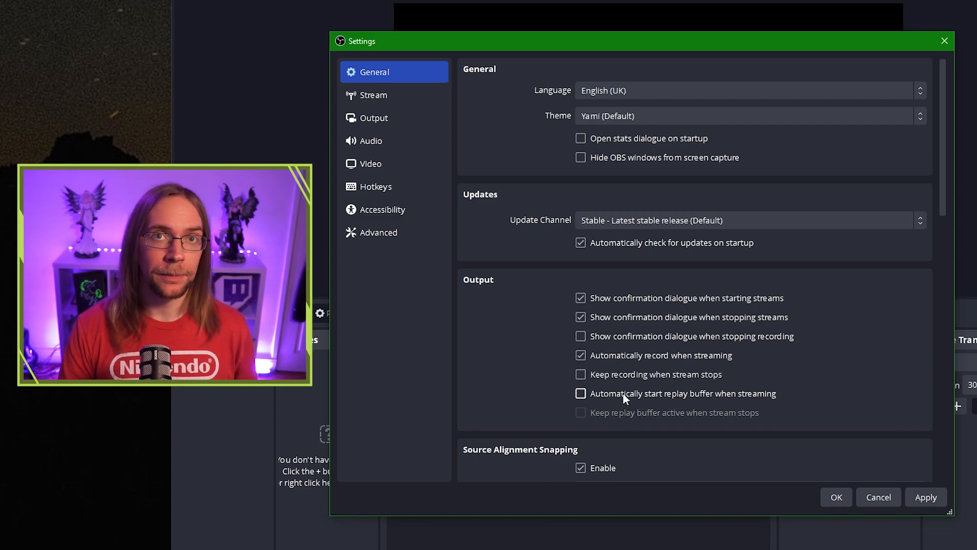
{"action": "left_click", "coordinate": [580, 393]}
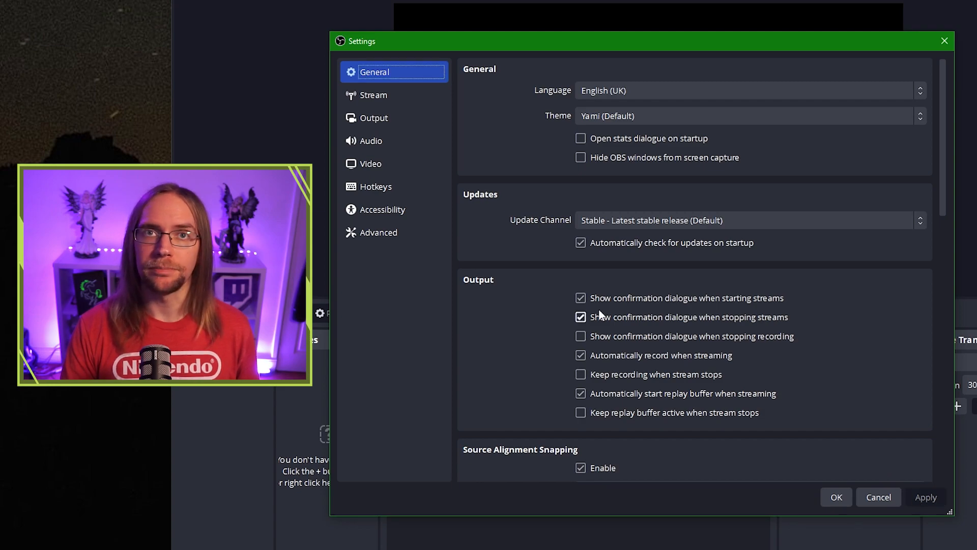
{"action": "left_click", "coordinate": [371, 141]}
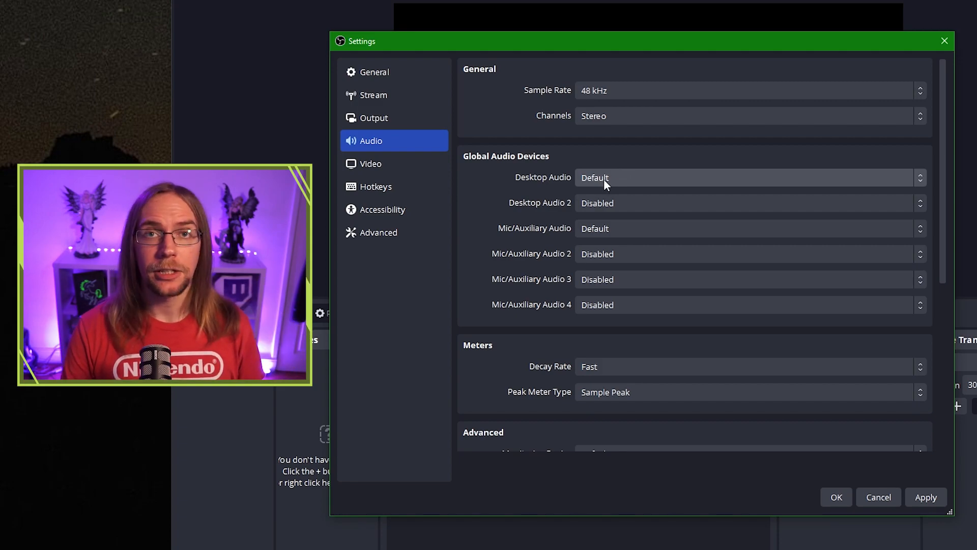
Use GoXLR Mini System for Desktop Audio and GoXLR Chat Mic for Mic/Auxiliary Audio
{"action": "left_click", "coordinate": [748, 178]}
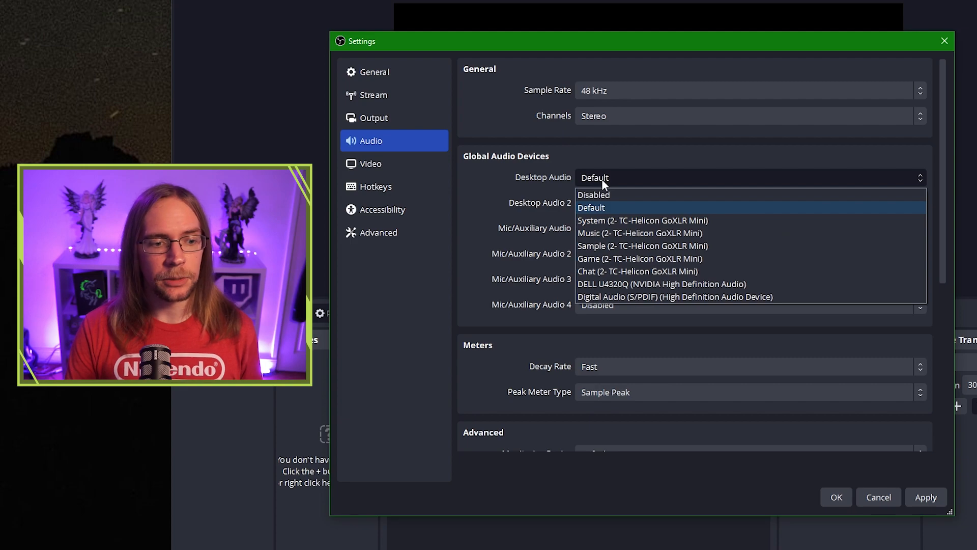
{"action": "left_click", "coordinate": [642, 220]}
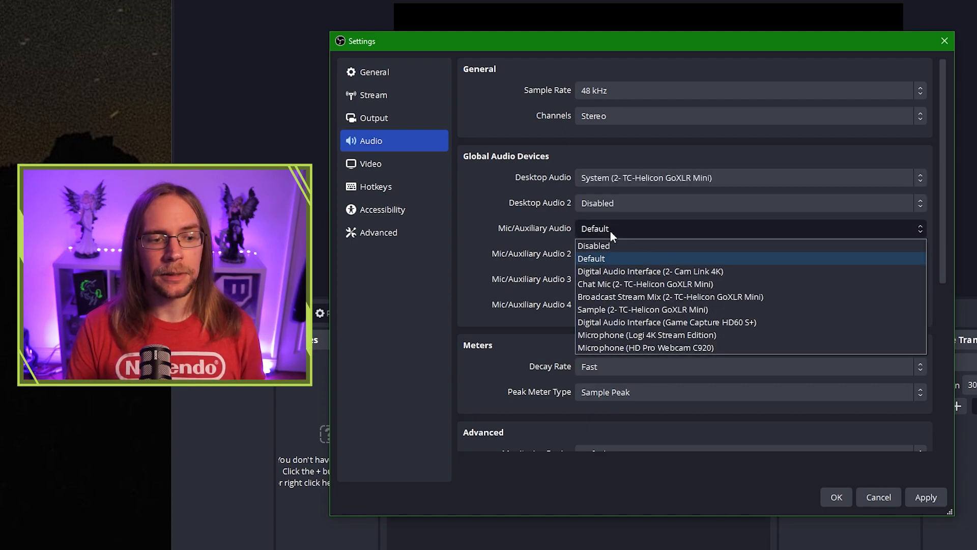
{"action": "left_click", "coordinate": [645, 284]}
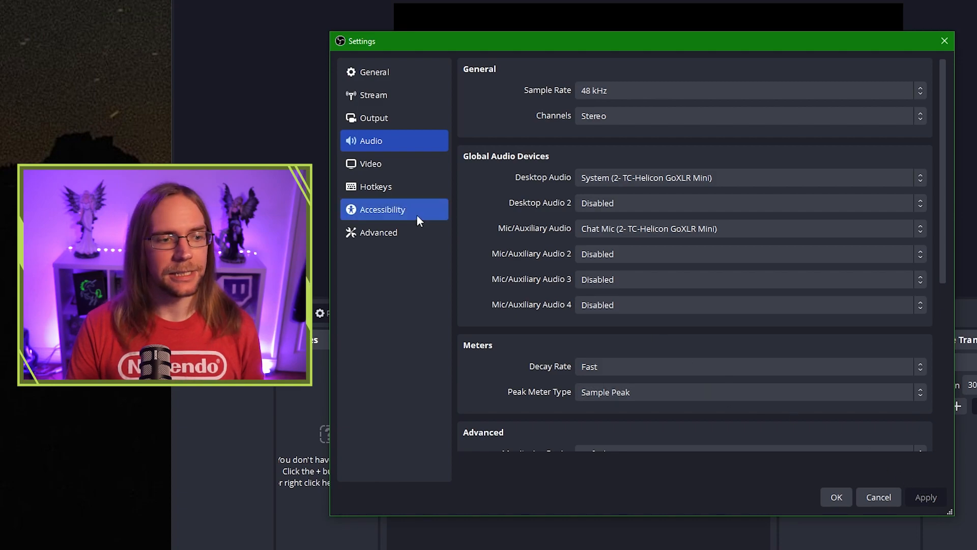
Filter the hotkey list by 'replay' and select the empty Save Replay hotkey field
{"action": "left_click", "coordinate": [376, 186]}
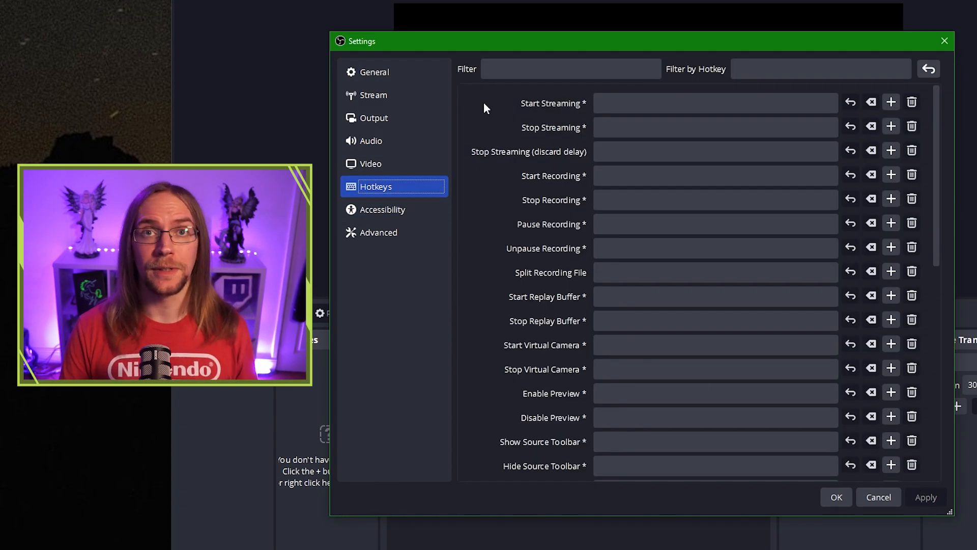
{"action": "mouse_move", "coordinate": [489, 187]}
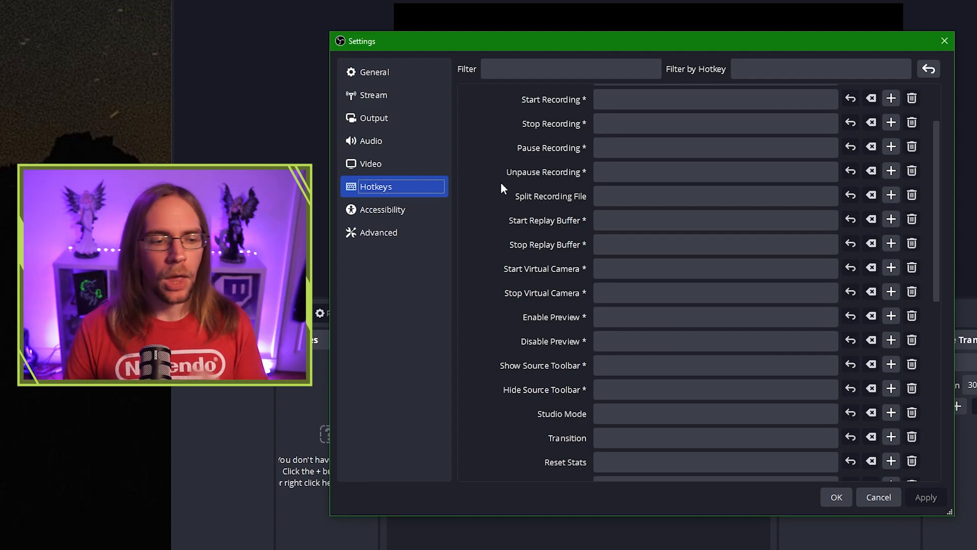
{"action": "left_click", "coordinate": [569, 68]}
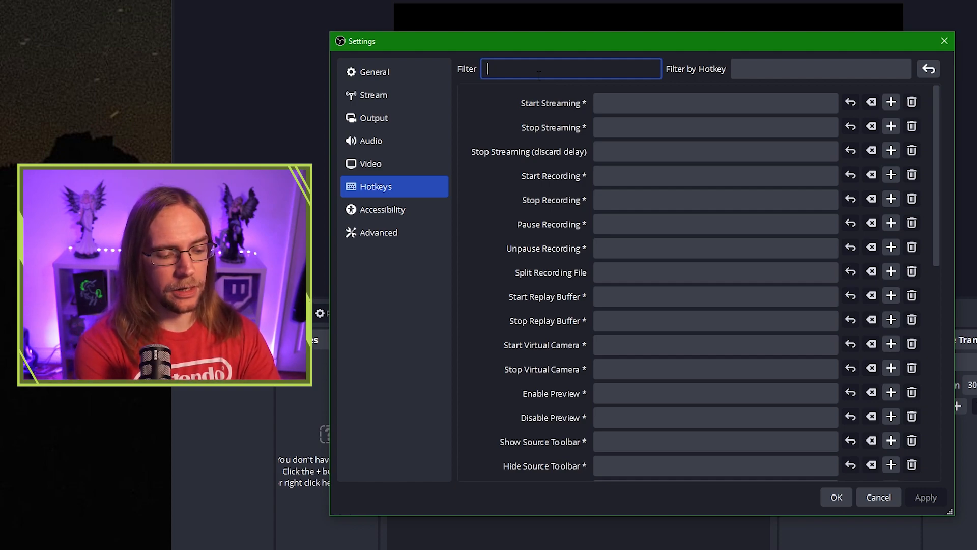
{"action": "type", "text": "replay"}
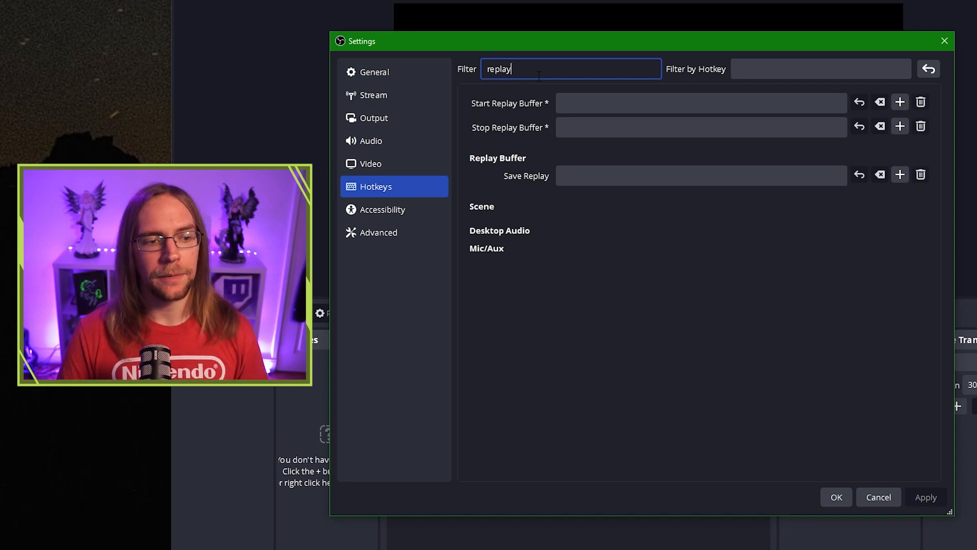
{"action": "left_click", "coordinate": [701, 175]}
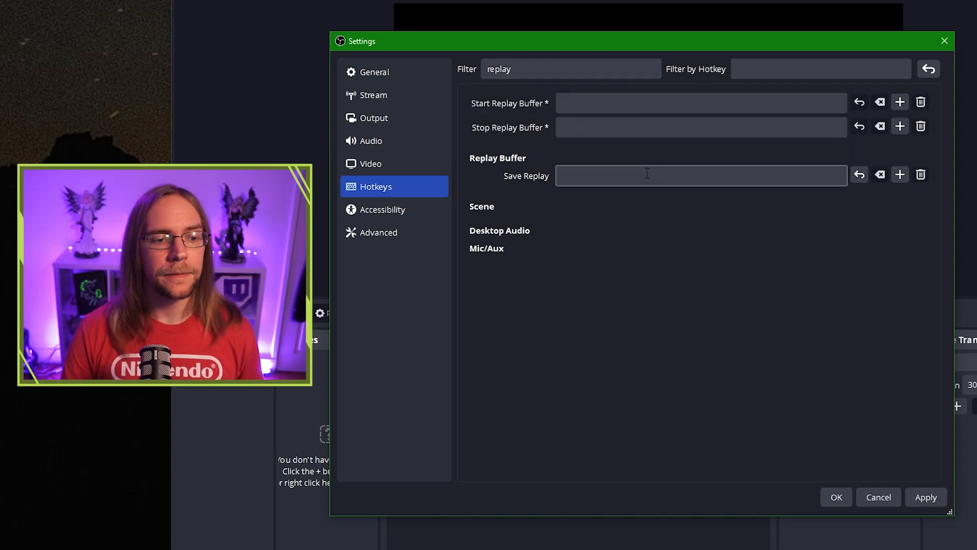
{"action": "left_click", "coordinate": [697, 175]}
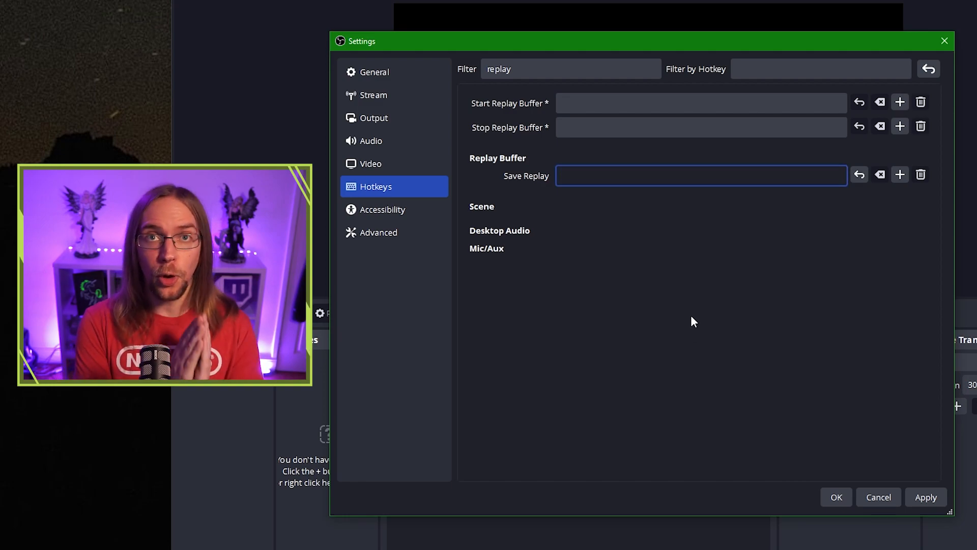